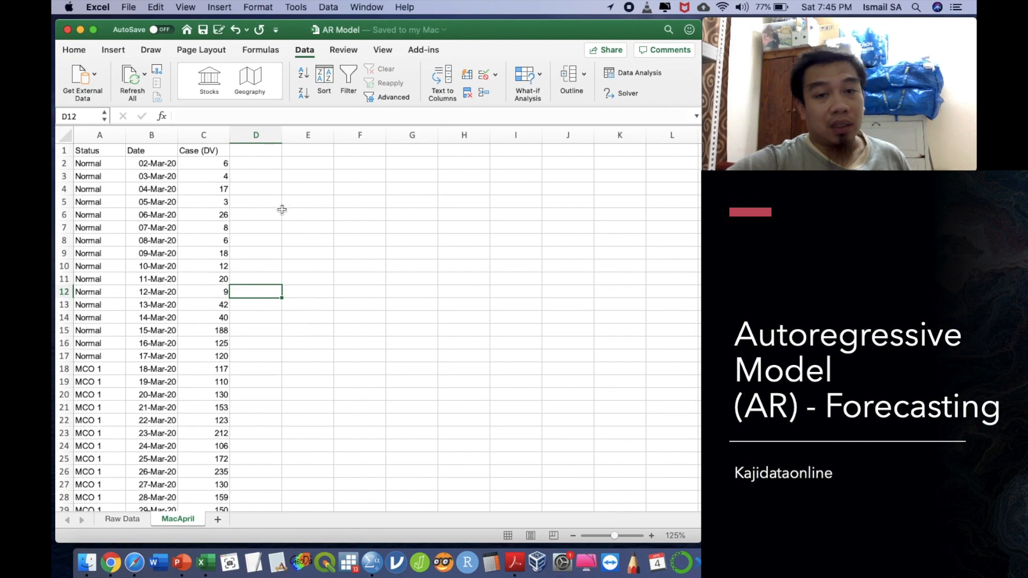
mouse_move(125, 169)
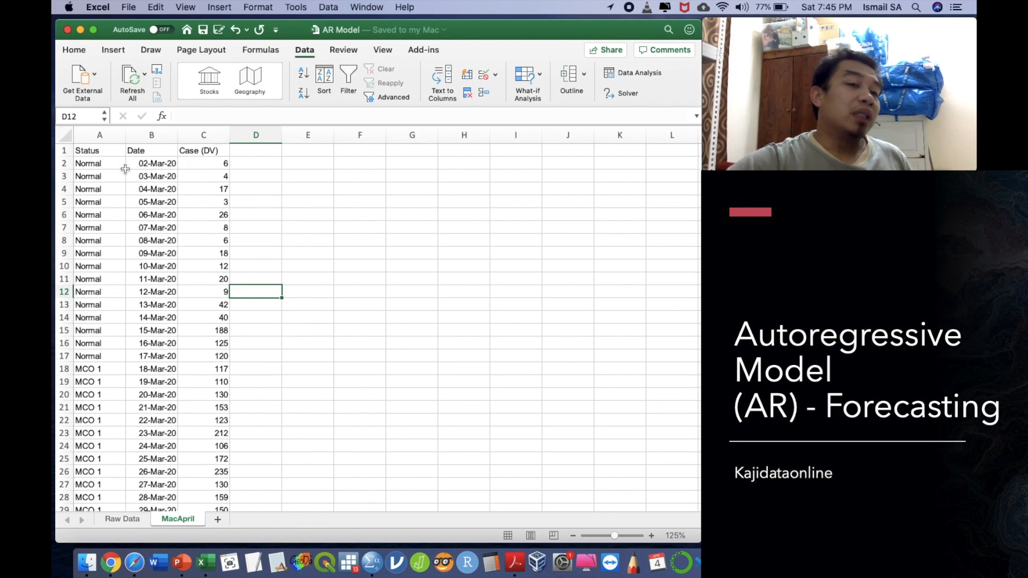
- Write 'Simple Linear Regression' in E3 and '1) Descriptive - Multiple Correlation Coefficient' in E4
scroll("down", 3)
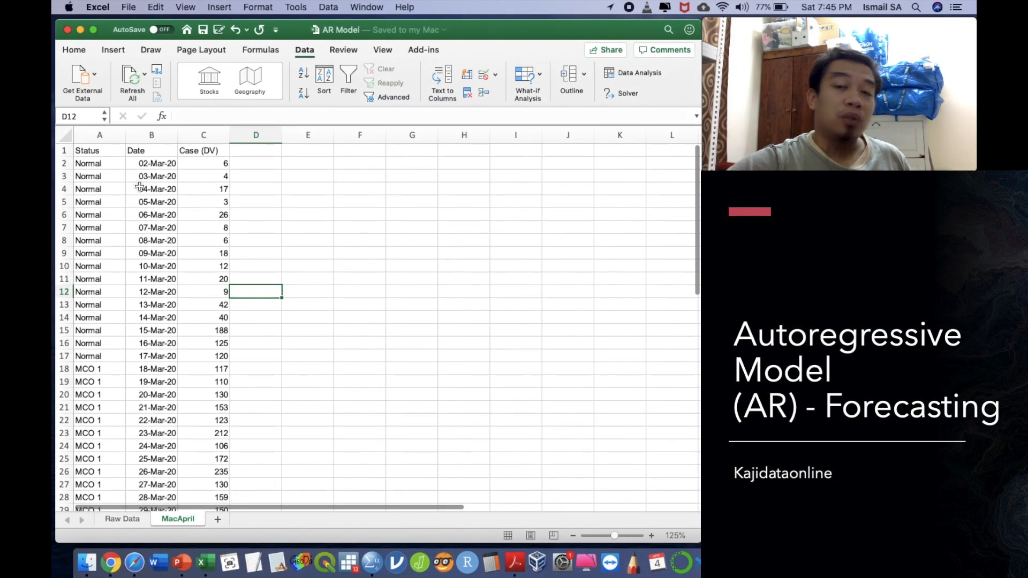
scroll("down", 3)
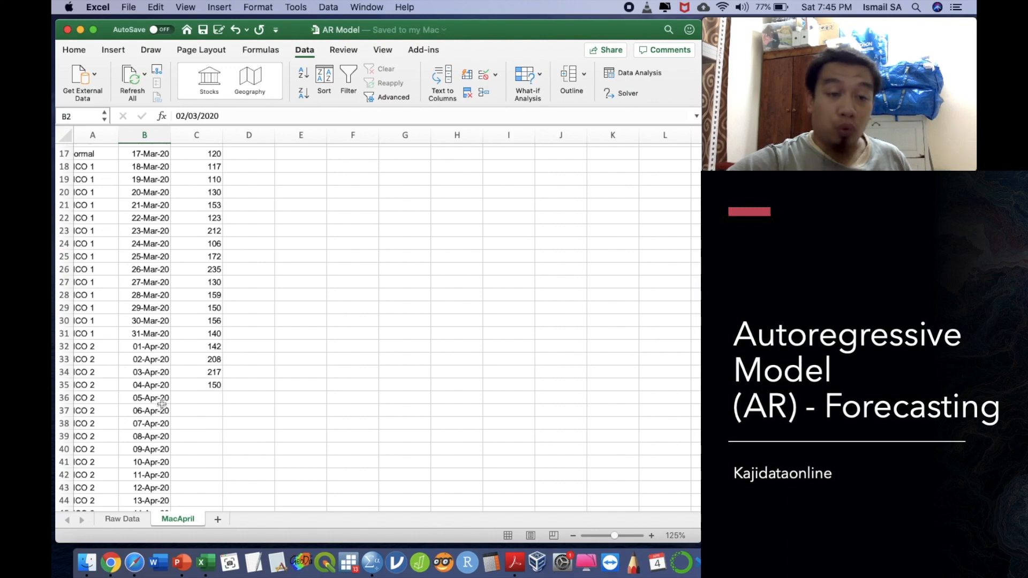
scroll("down", 3)
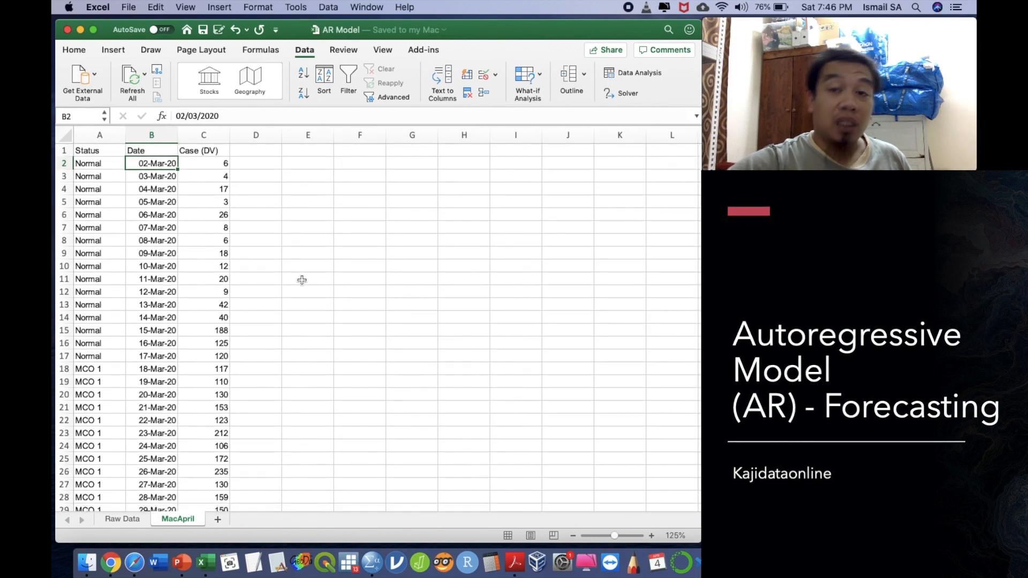
mouse_move(290, 185)
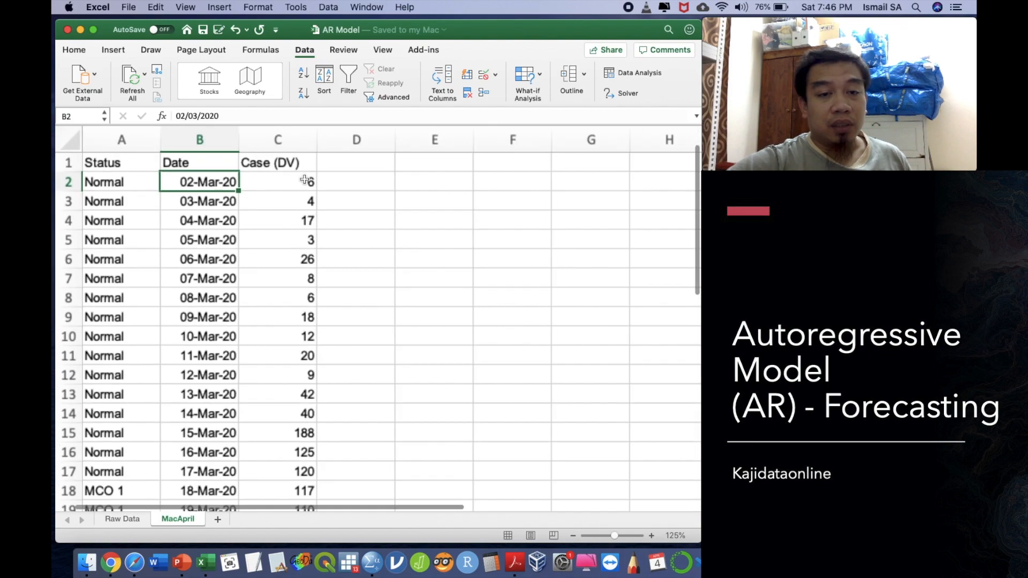
type("Simple Linear")
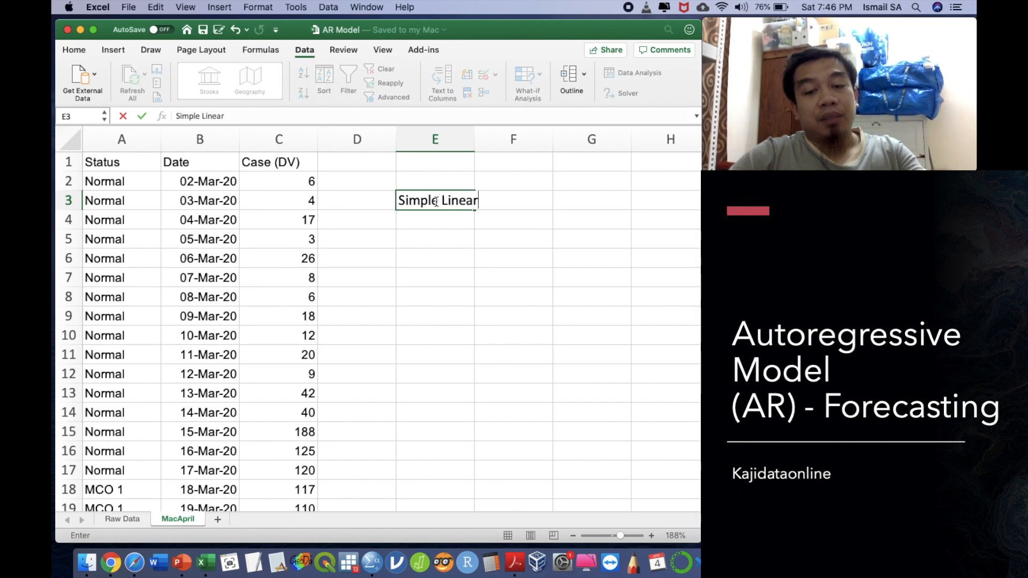
type("Regressio")
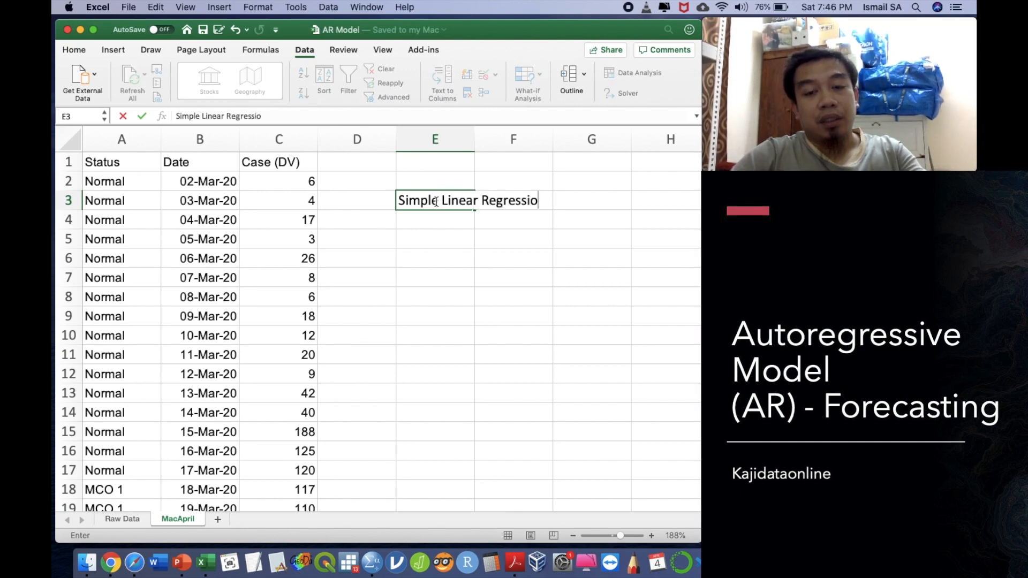
type("1")
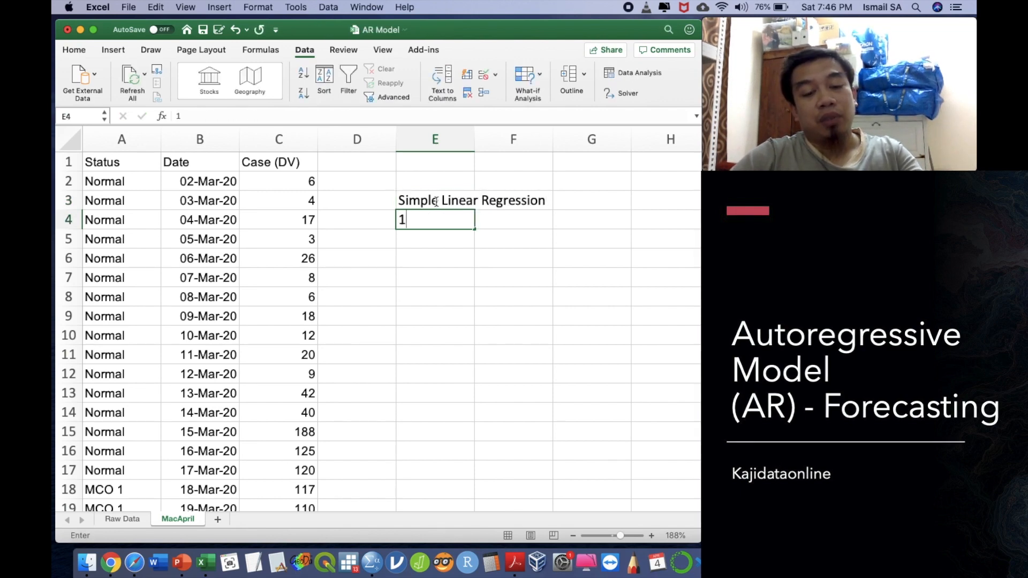
type(") Descriptive -")
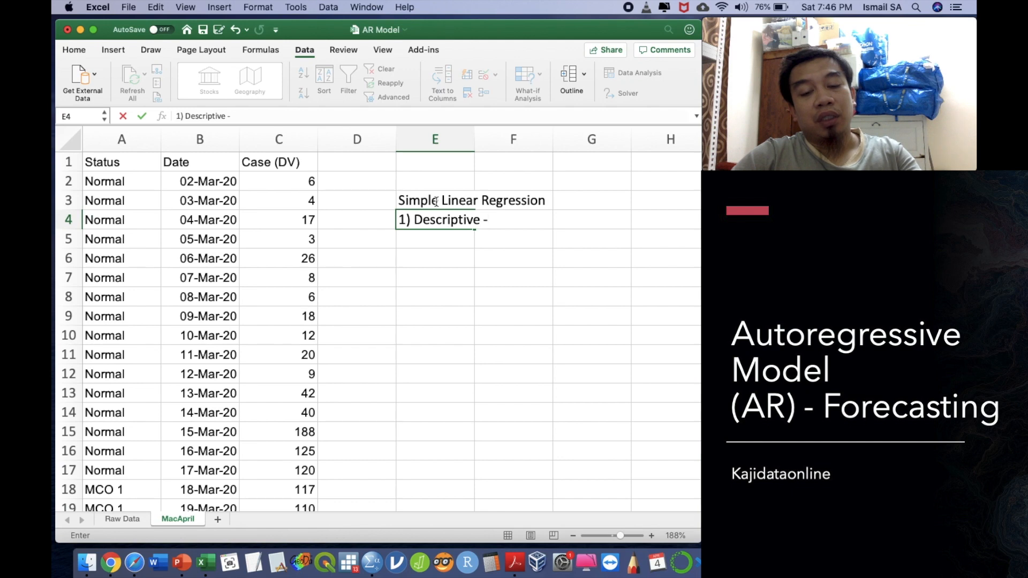
type("R V")
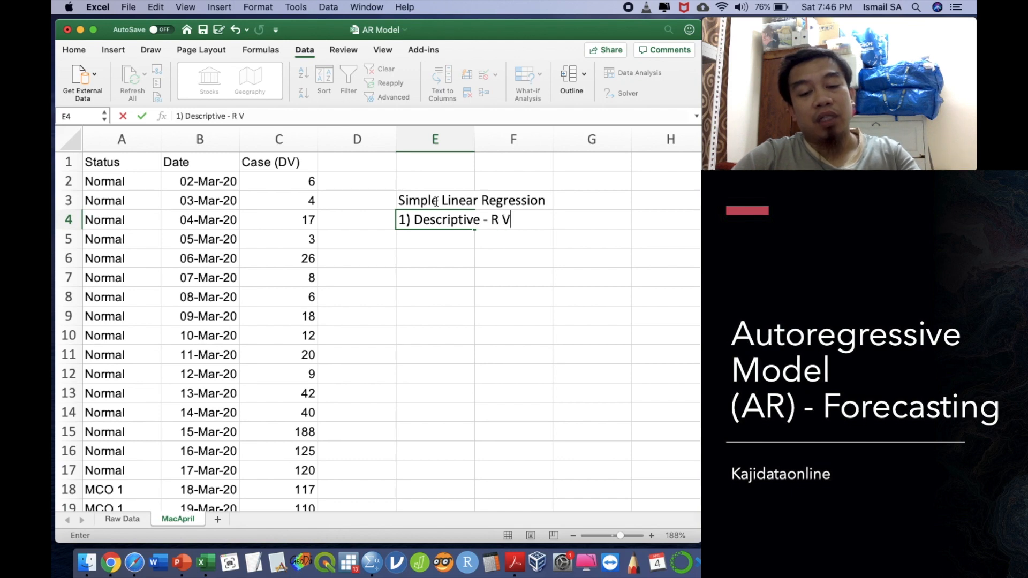
key("backspace")
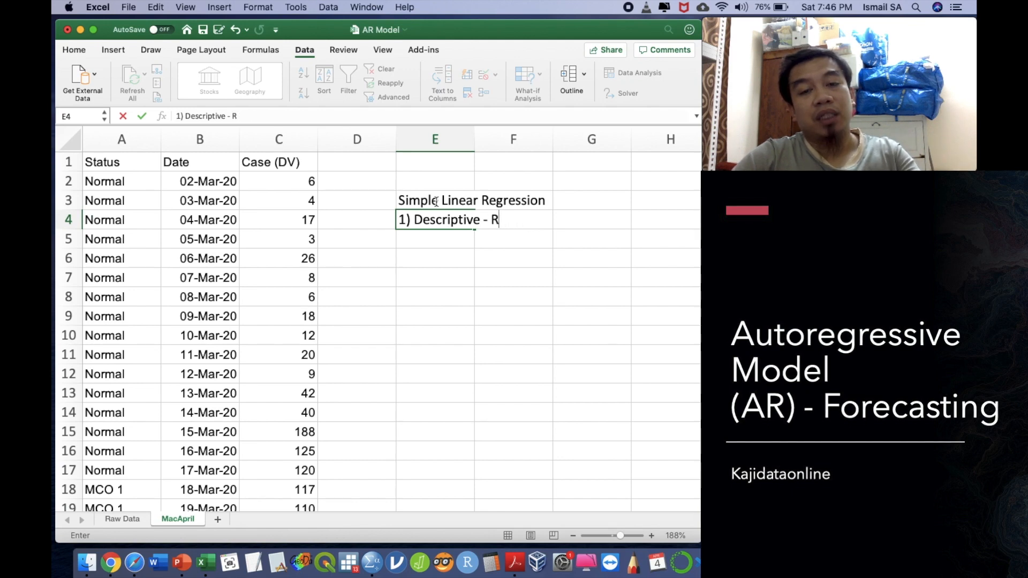
key("backspace")
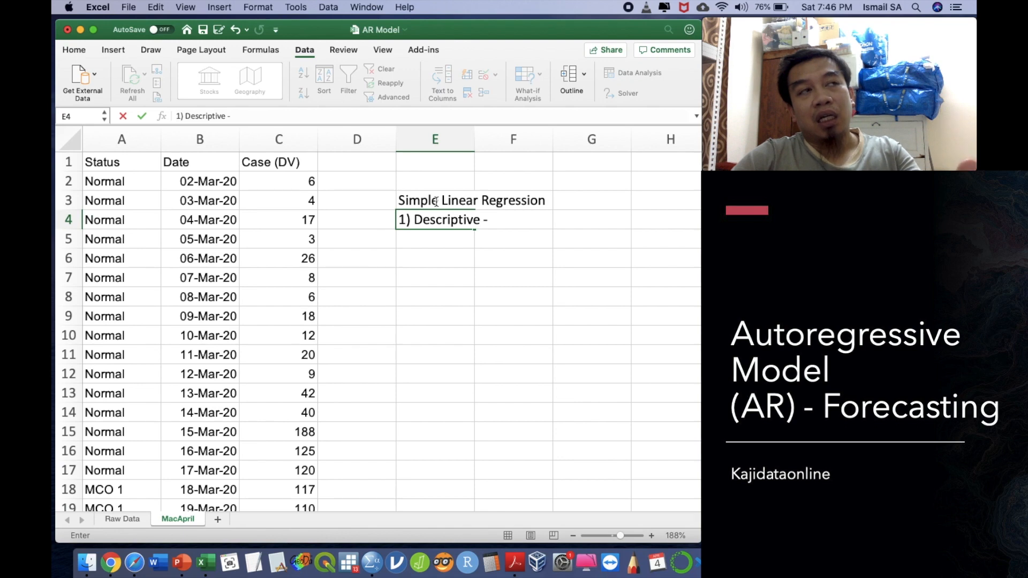
type("Multiple Corre")
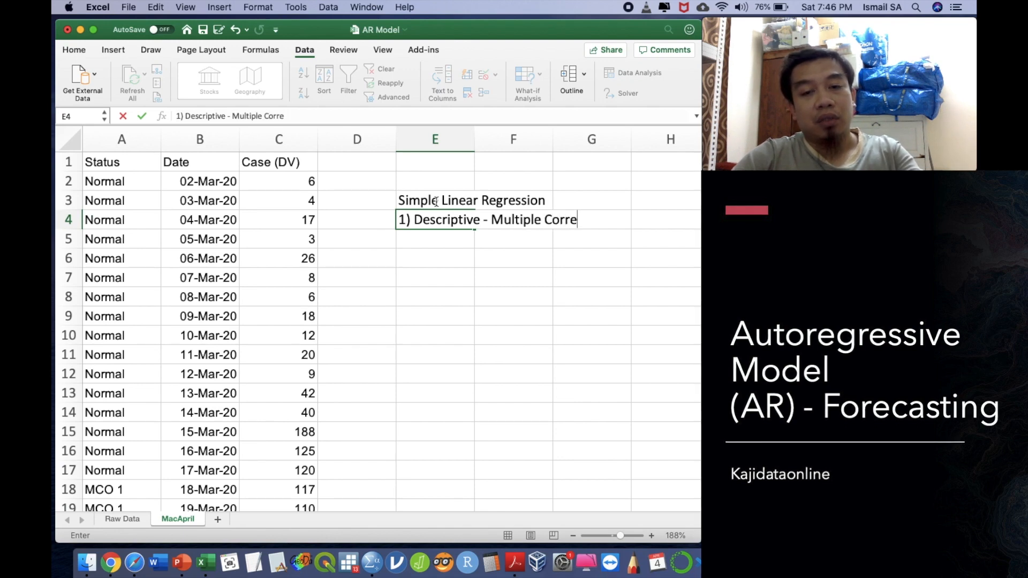
type("lation Coefficient")
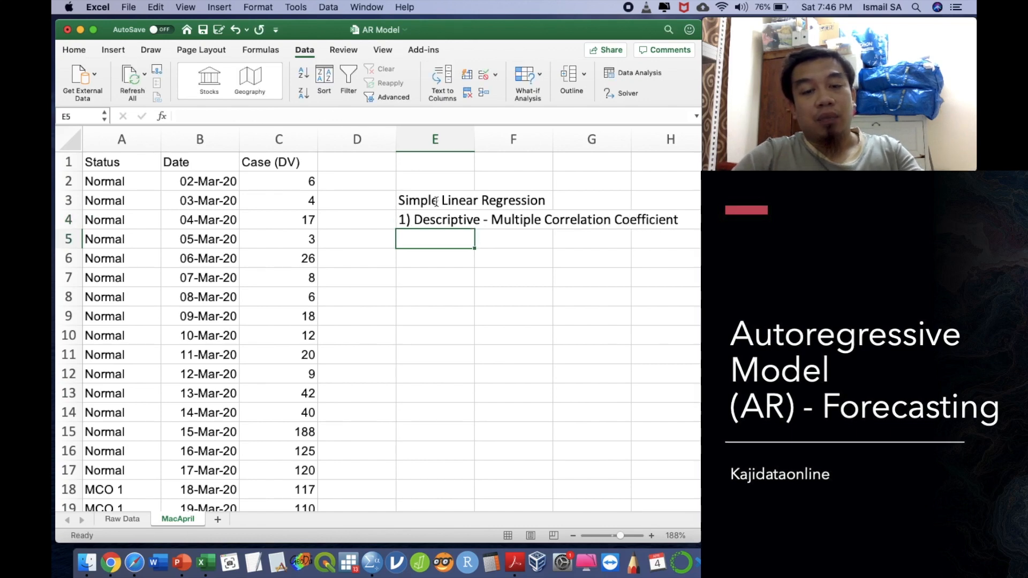
- Enter '- rsquare.' in E5, which Excel reads as a formula and raises a Visual Basic error
type("-")
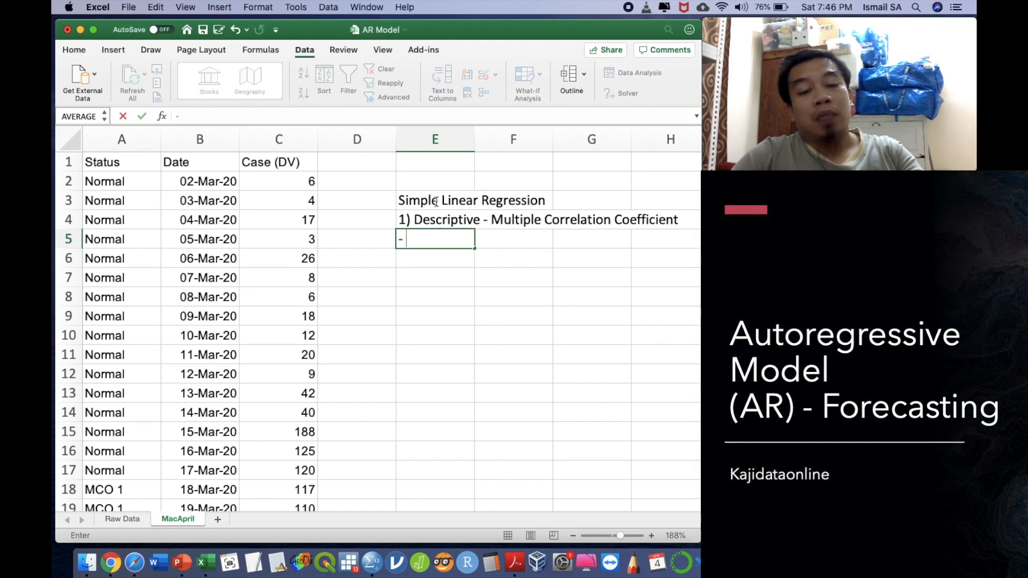
type("R Square")
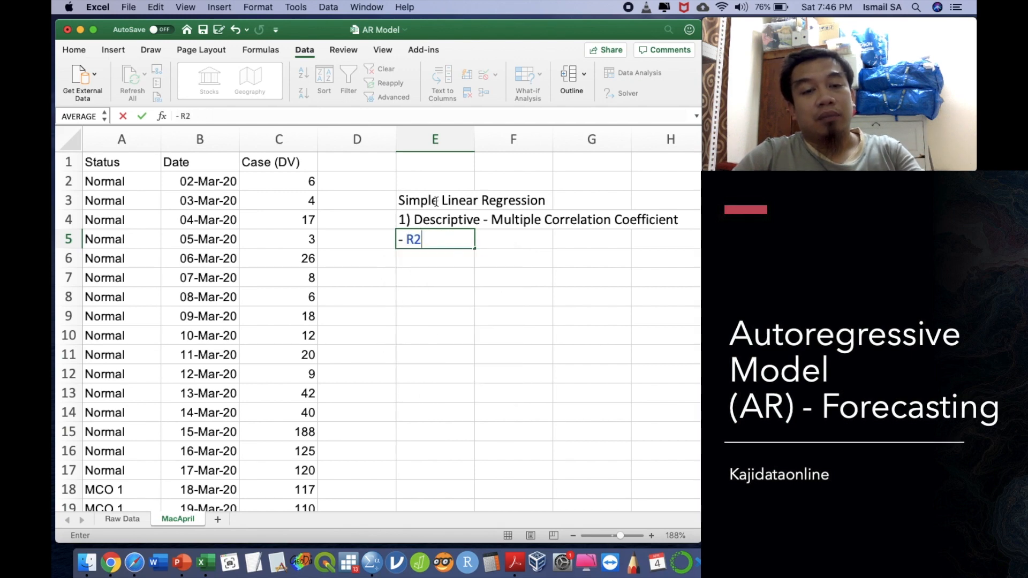
key("backspace")
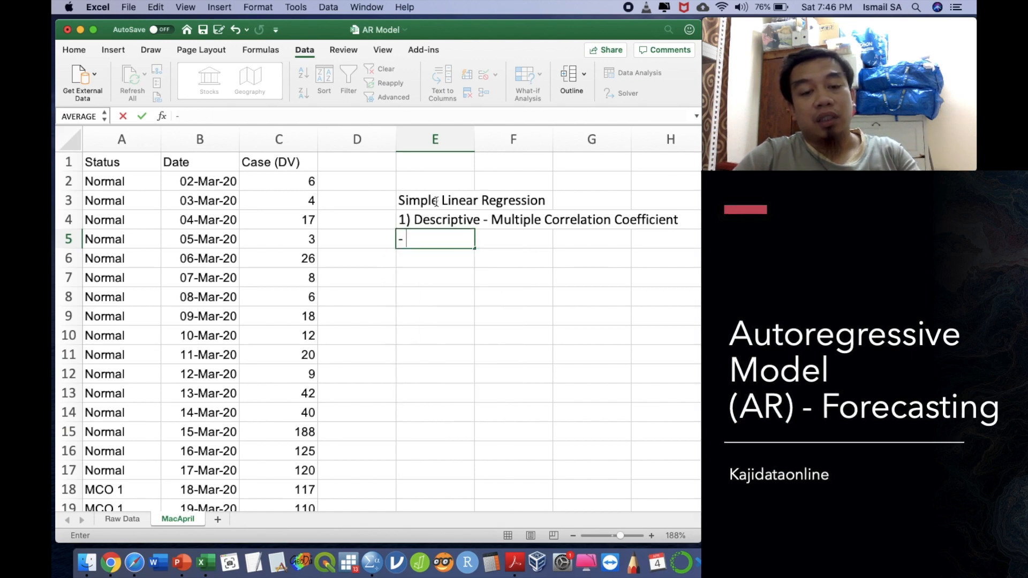
type("rsqyare")
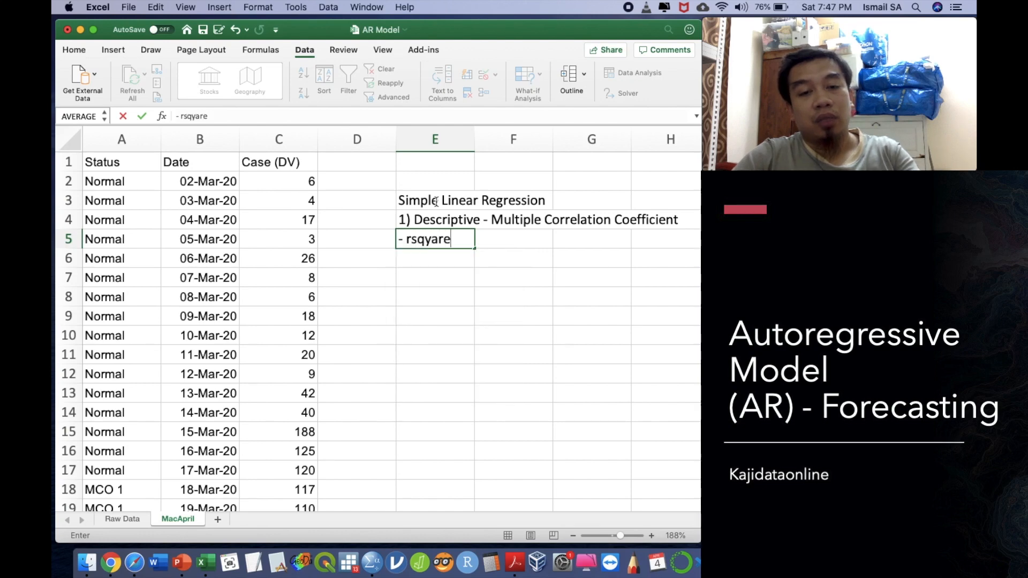
type("rsquare")
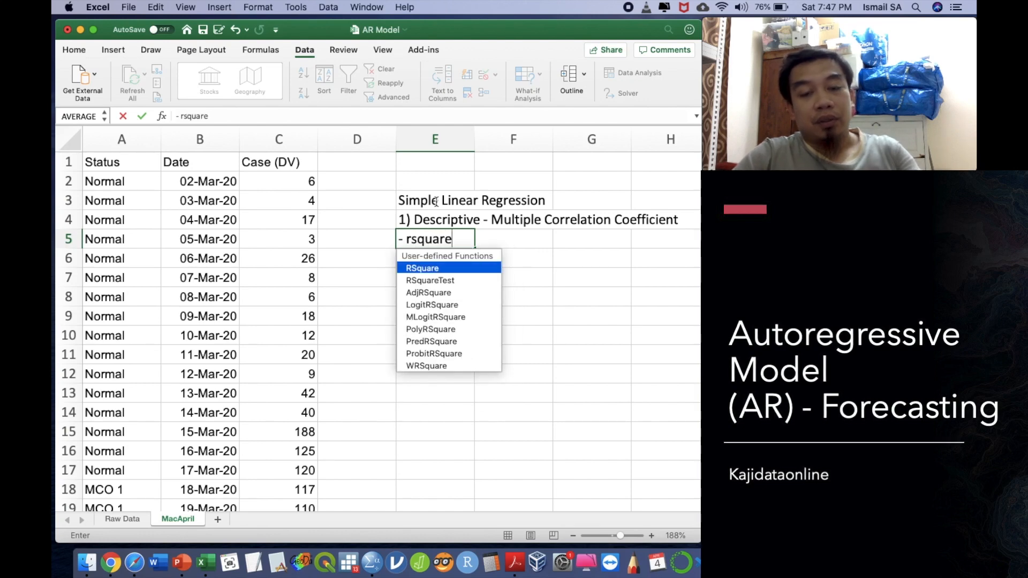
type(".")
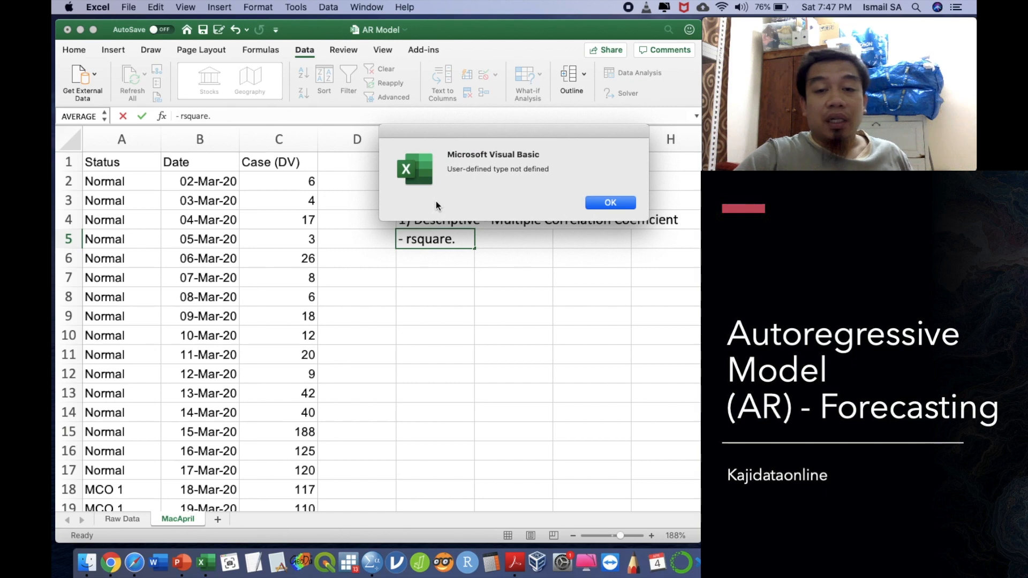
- Dismiss the errors and retype the E5 note as 'r square.' without the leading minus
left_click(609, 202)
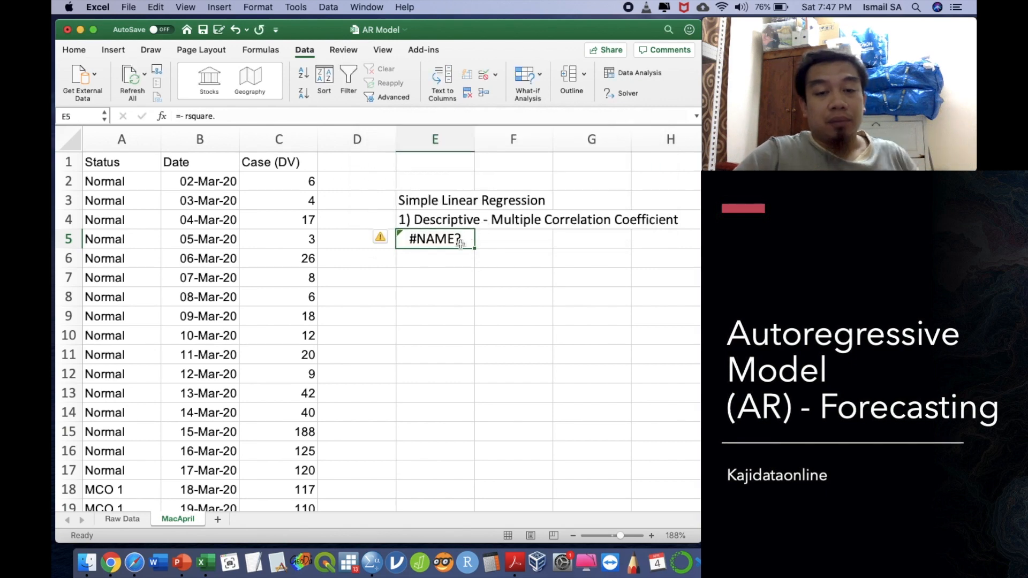
type("-r")
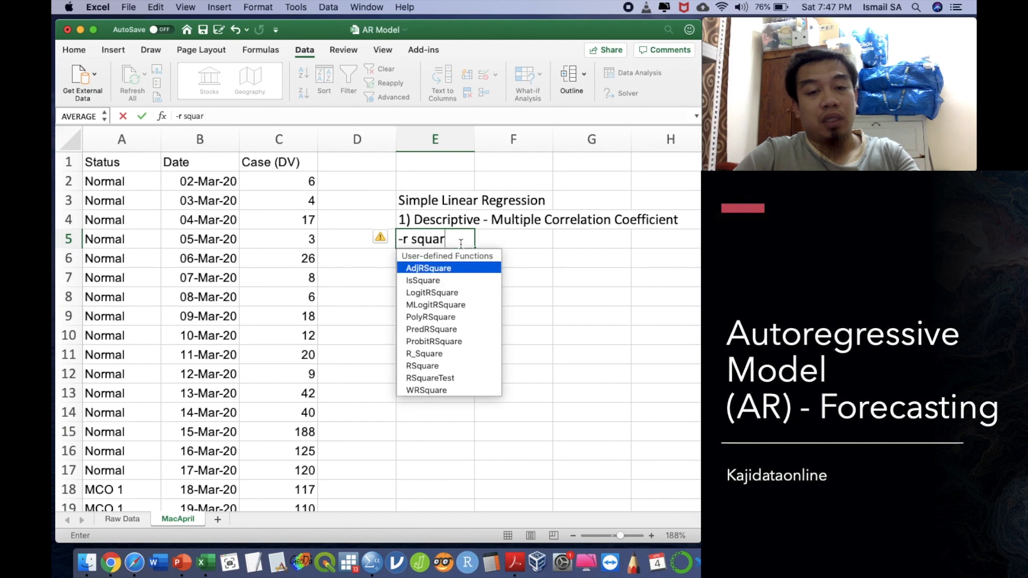
key("enter")
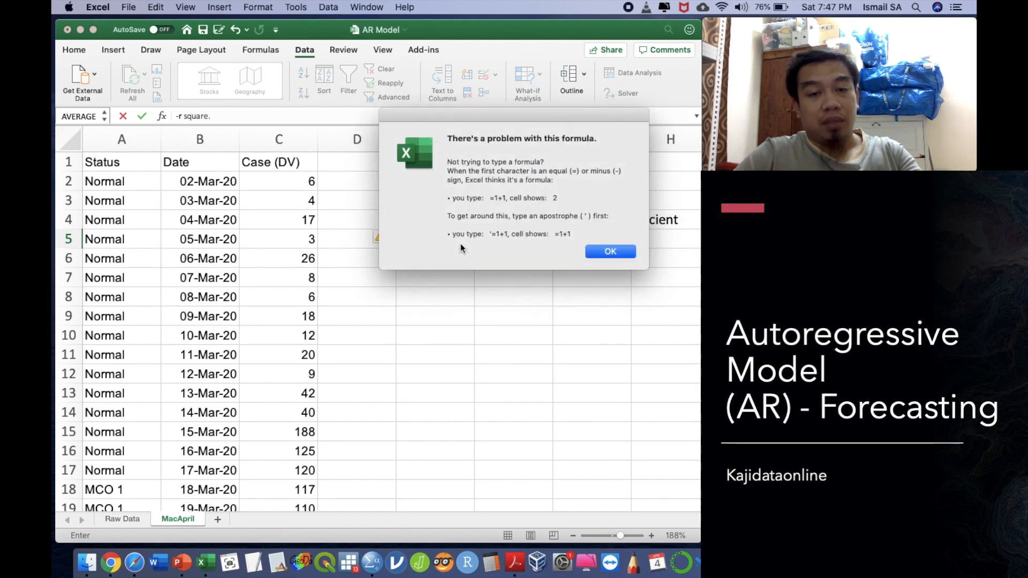
left_click(609, 250)
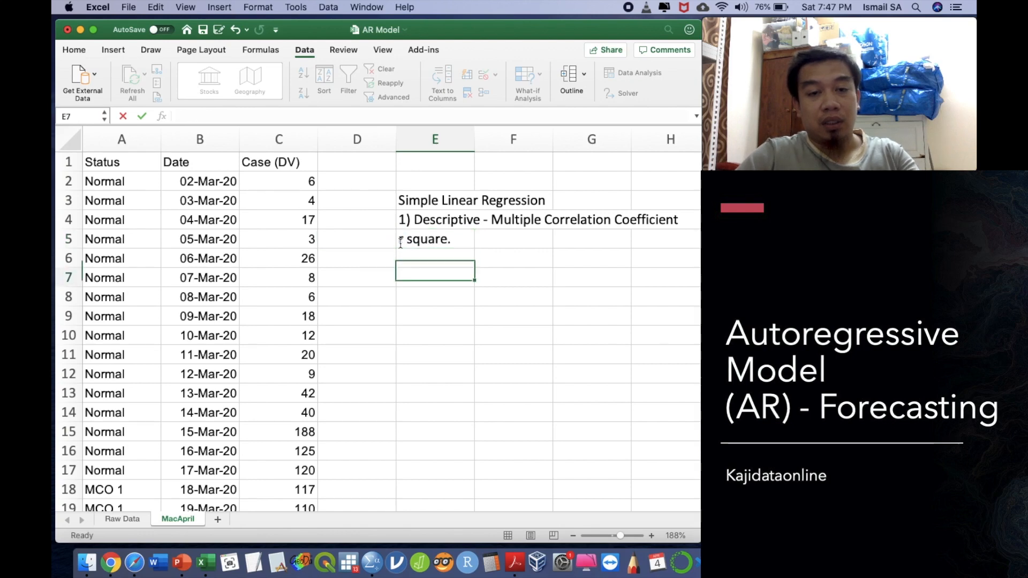
- Add the note 'predicted equation' in E6 beneath the r square line
left_click(434, 258)
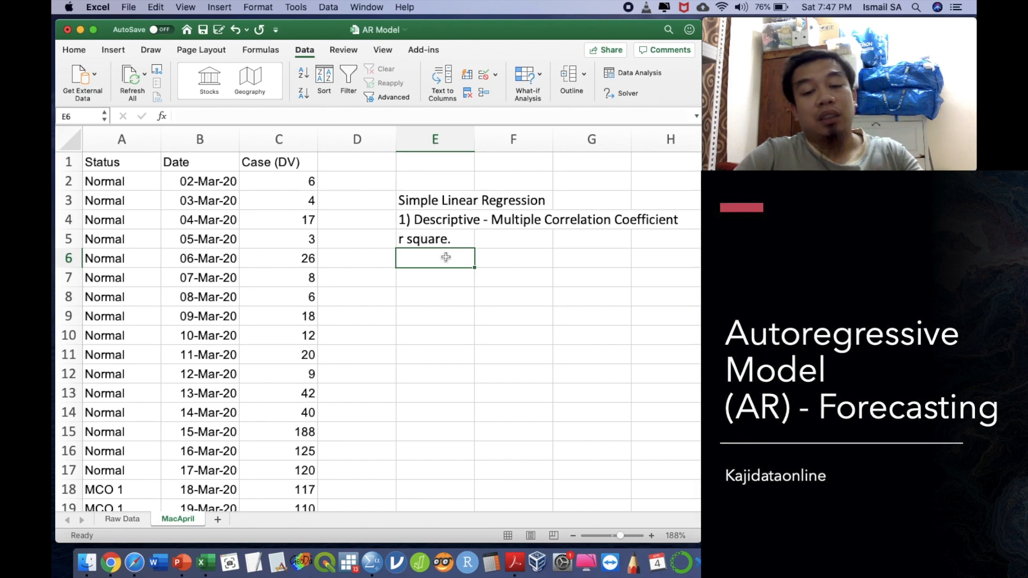
type("predicted equat")
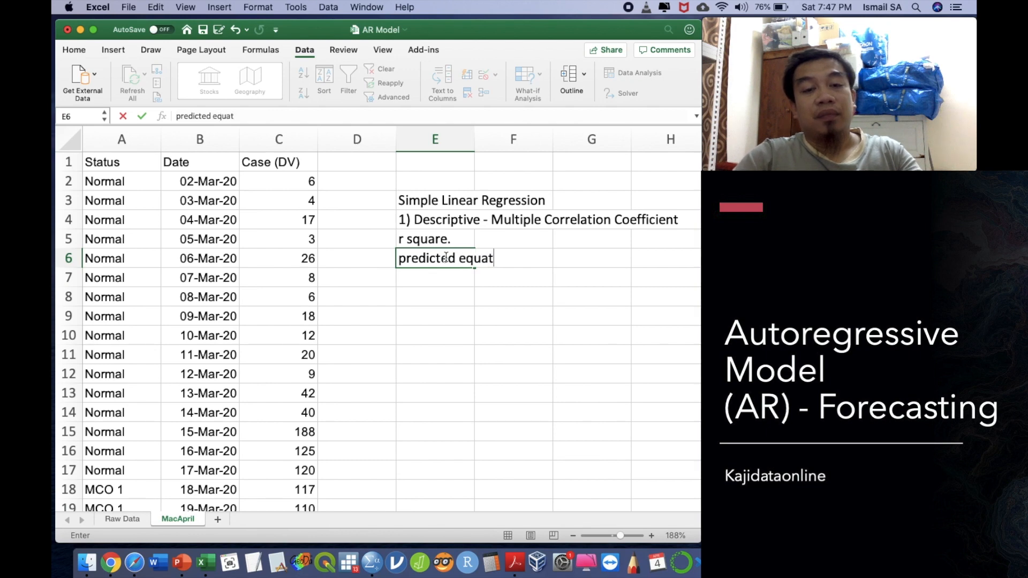
type("ion")
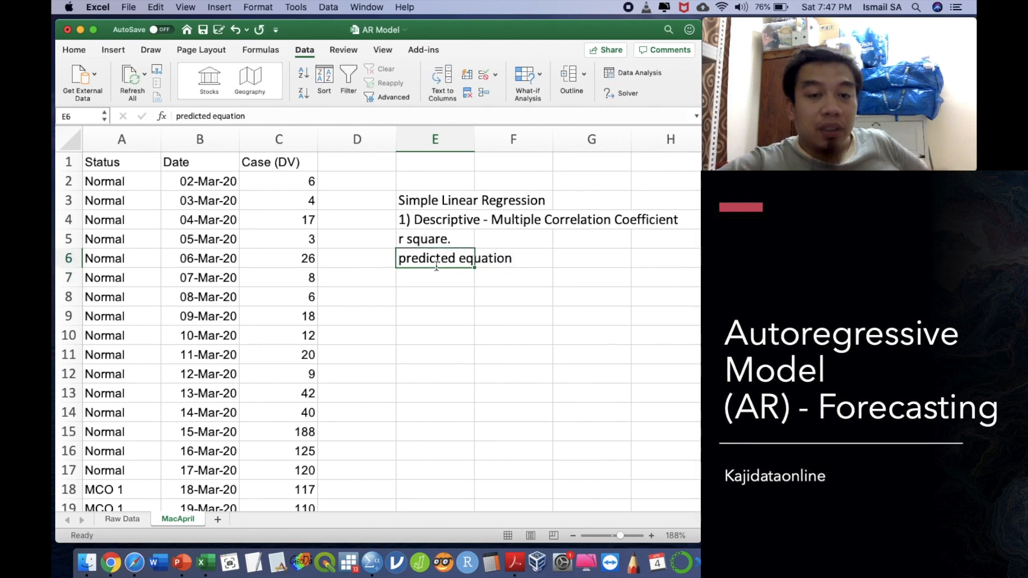
left_click(74, 50)
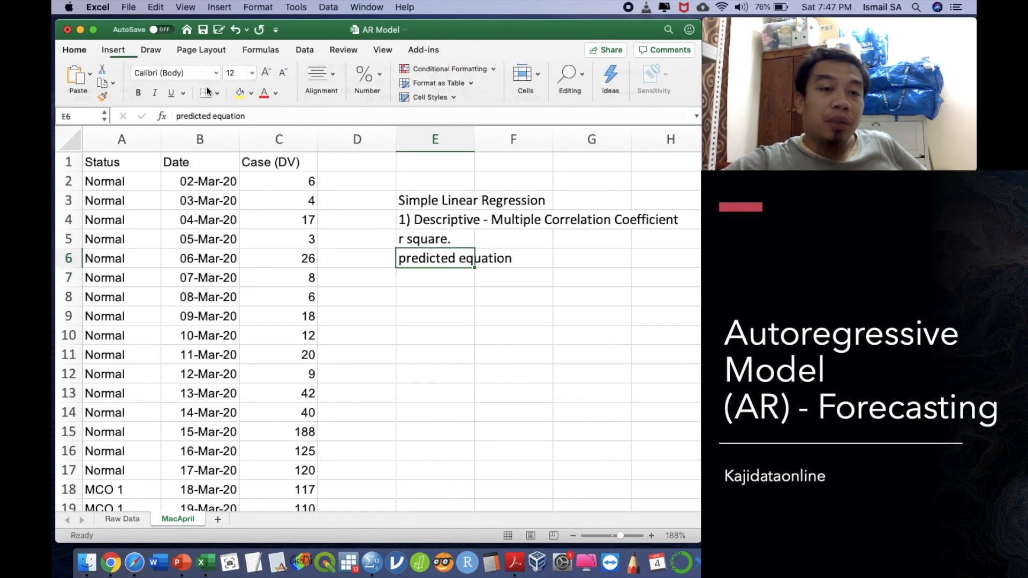
- Colour the predicted equation note red and select the Case values C2:C35 for copying
left_click(263, 92)
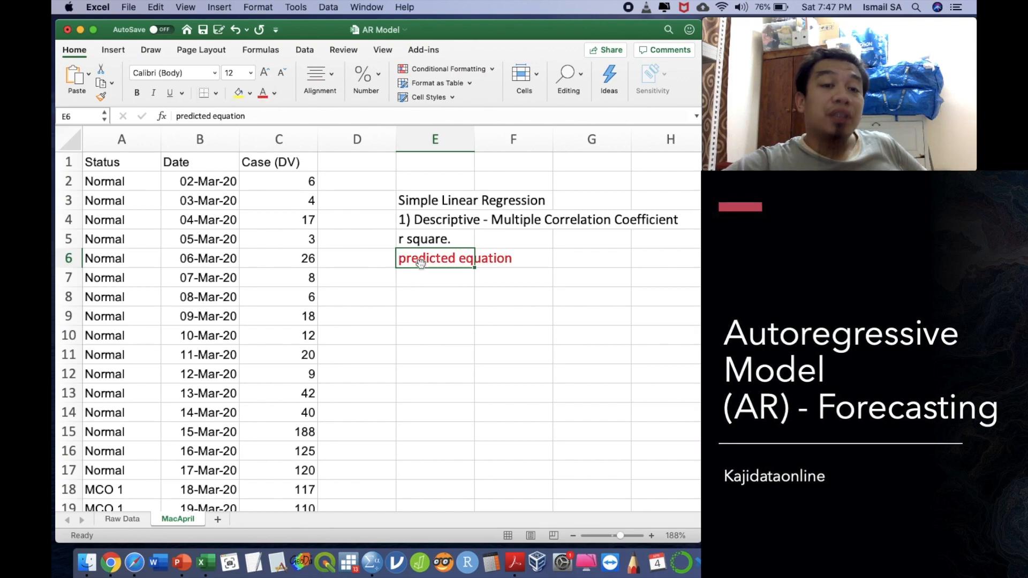
left_click(278, 181)
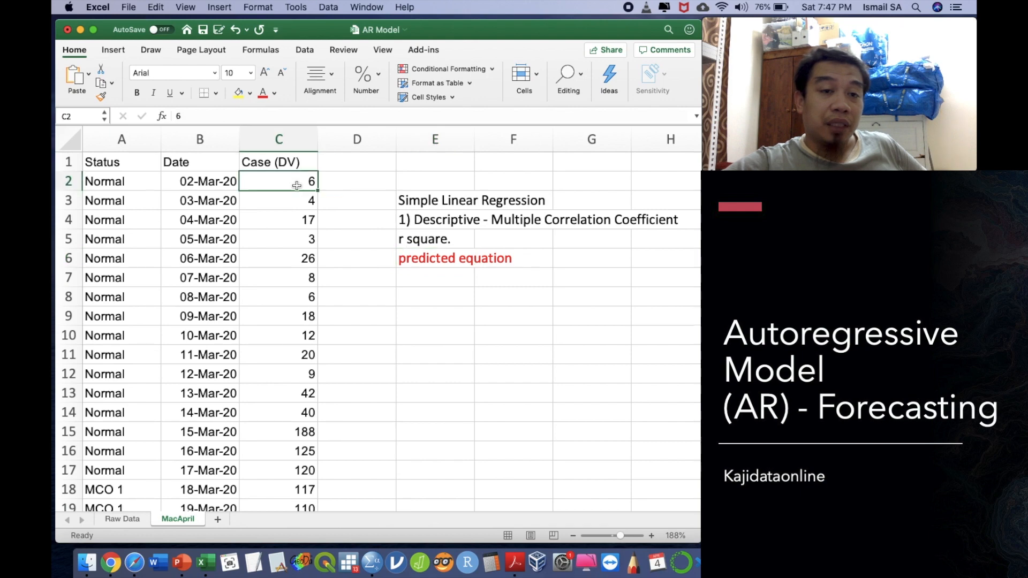
scroll("down", 3)
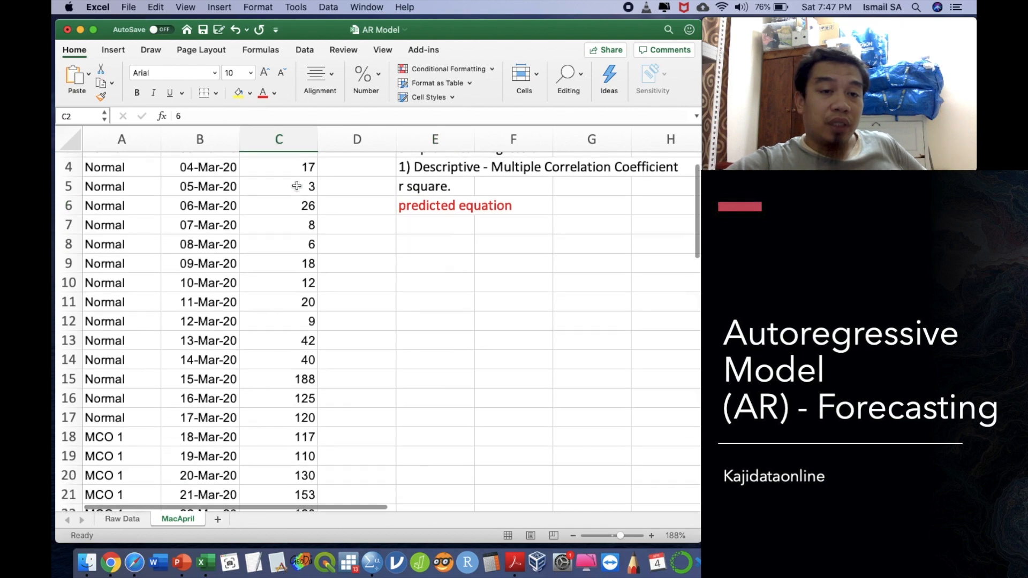
scroll("down", 3)
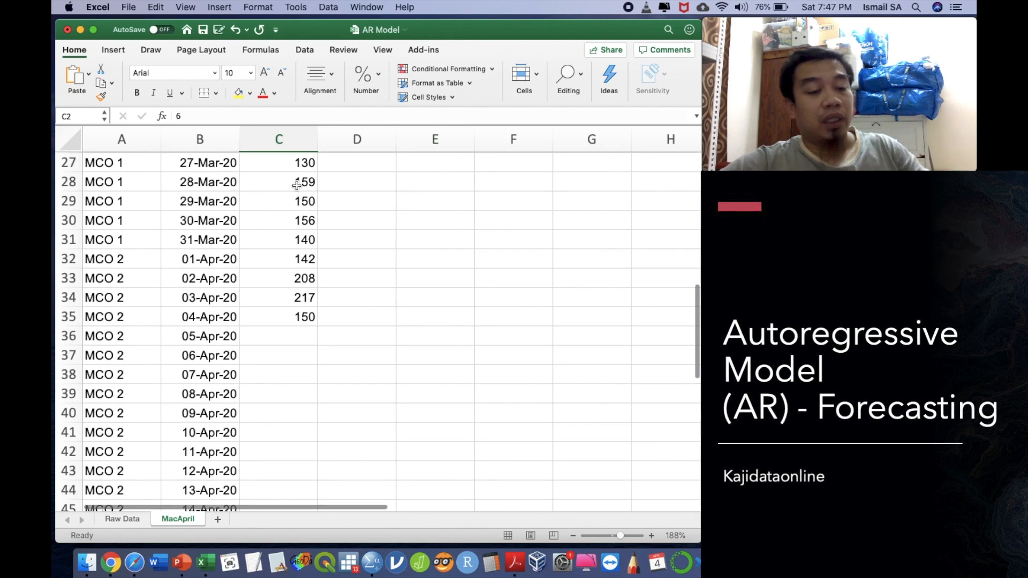
left_click_drag(278, 163, 279, 317)
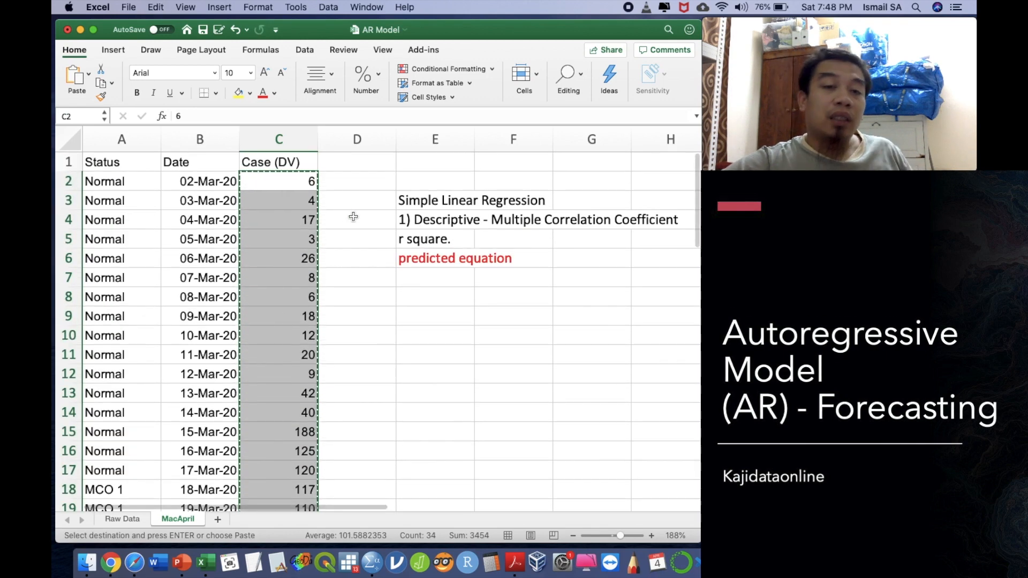
- Paste the Case values into column D starting at D3 as a one-row lagged series
left_click(357, 201)
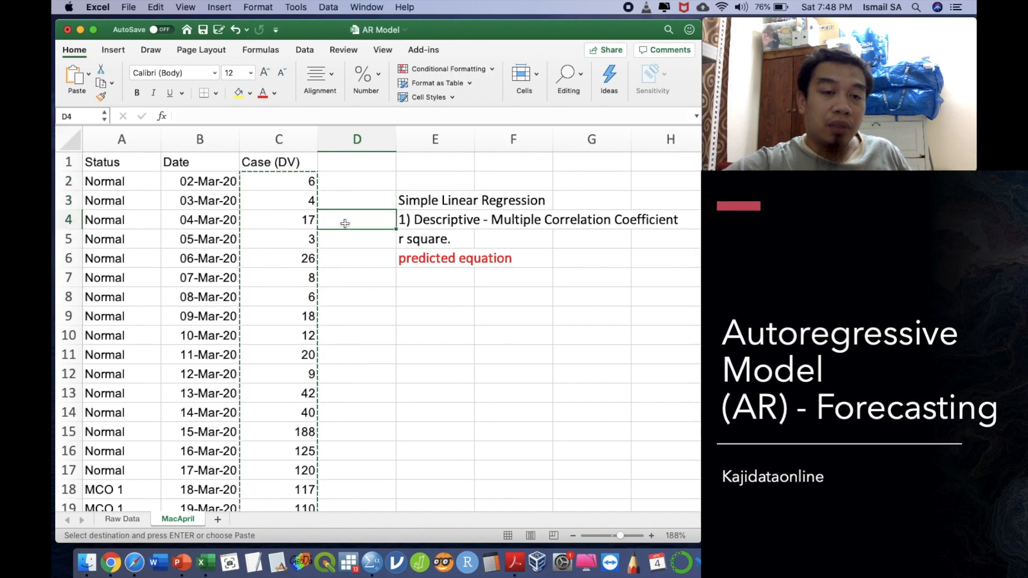
right_click(356, 210)
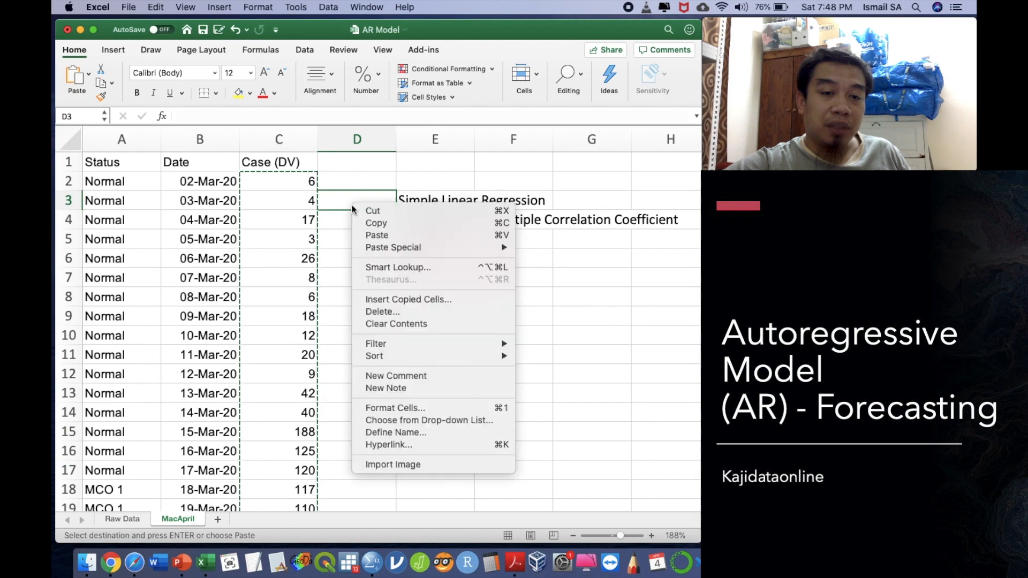
left_click(376, 234)
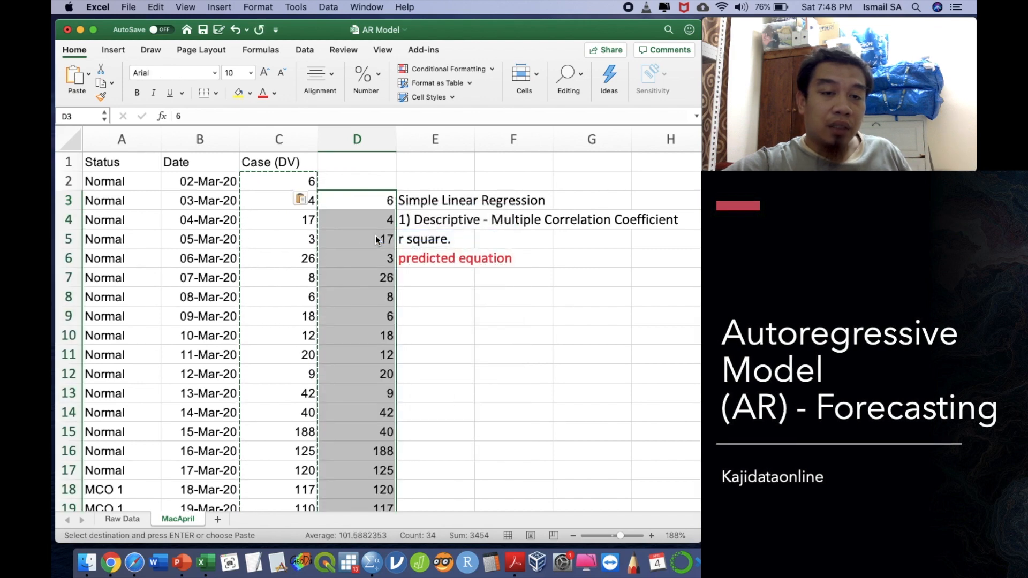
left_click(279, 181)
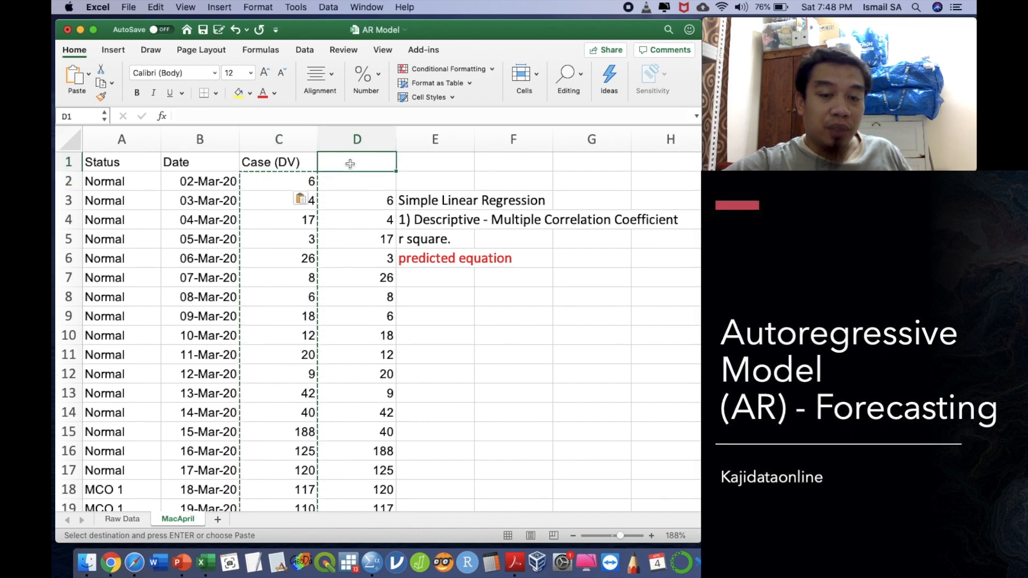
- Label D1 't-1' and insert two new columns headed 't-2' and 't-3' beside it
type("t-1")
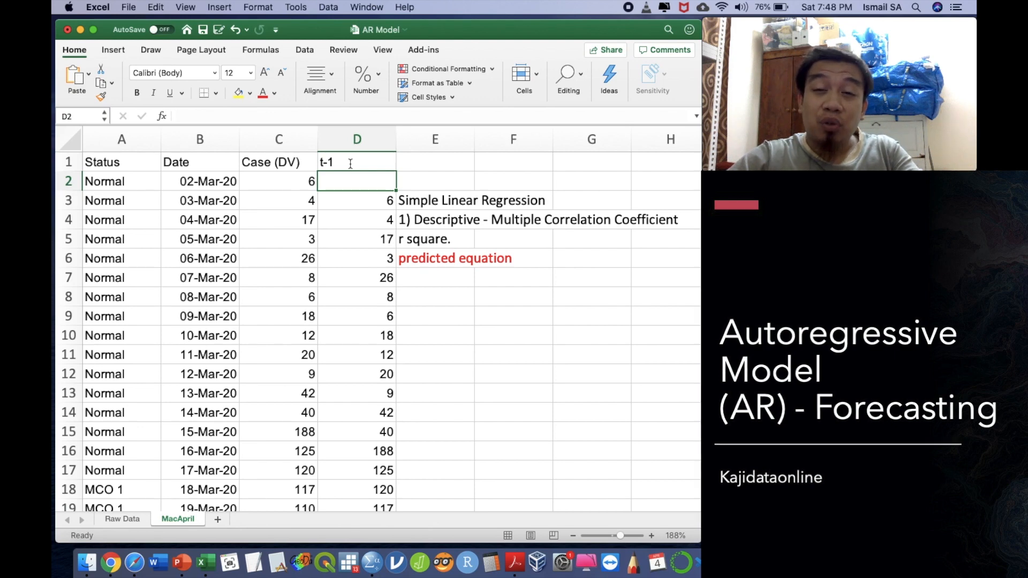
mouse_move(385, 199)
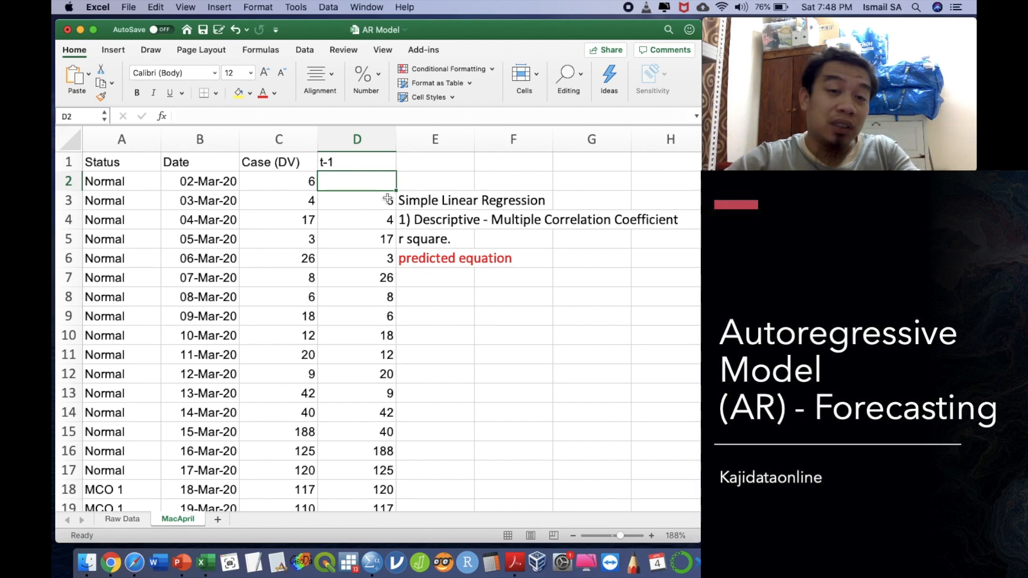
right_click(434, 139)
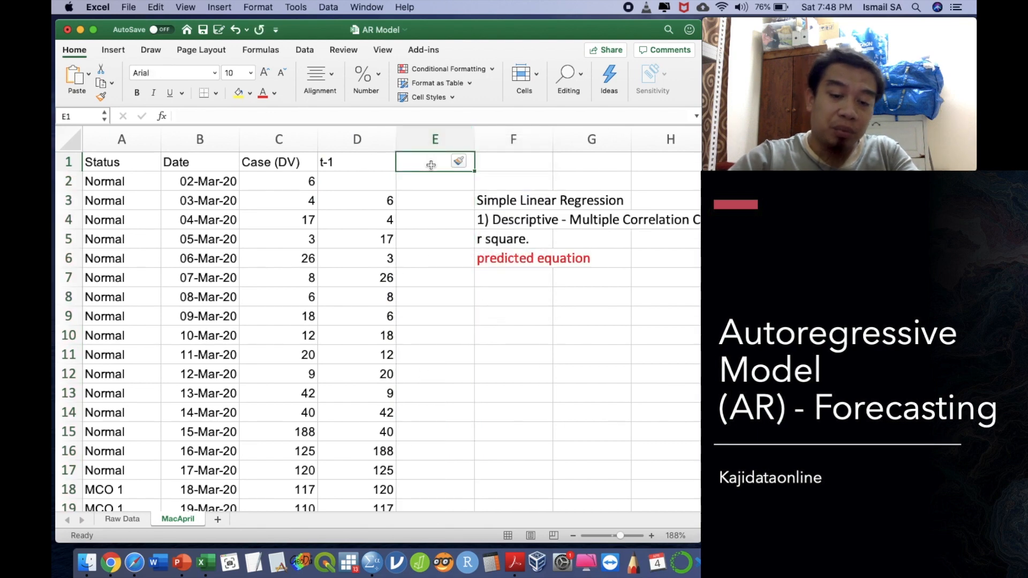
type("t-2")
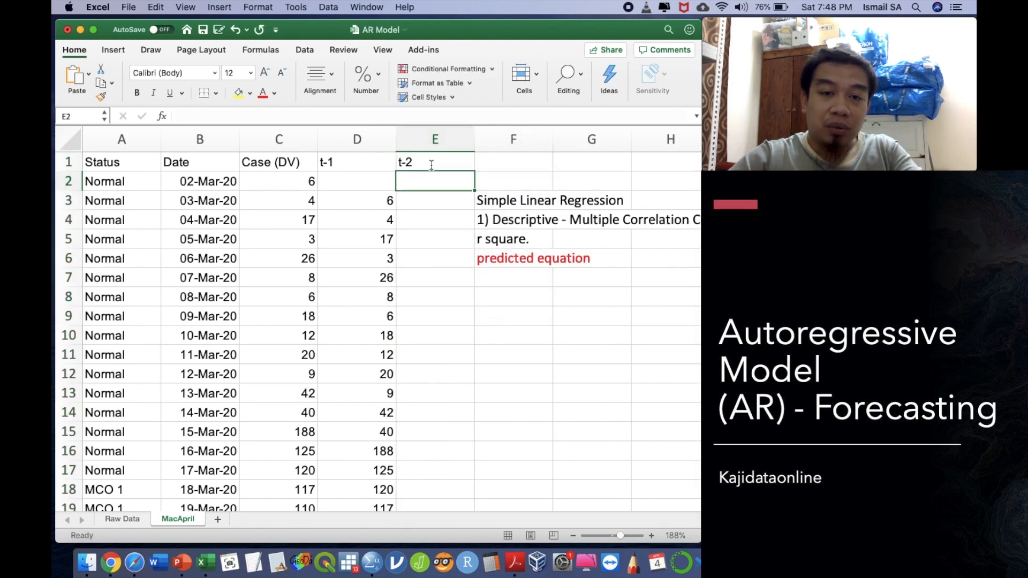
right_click(513, 139)
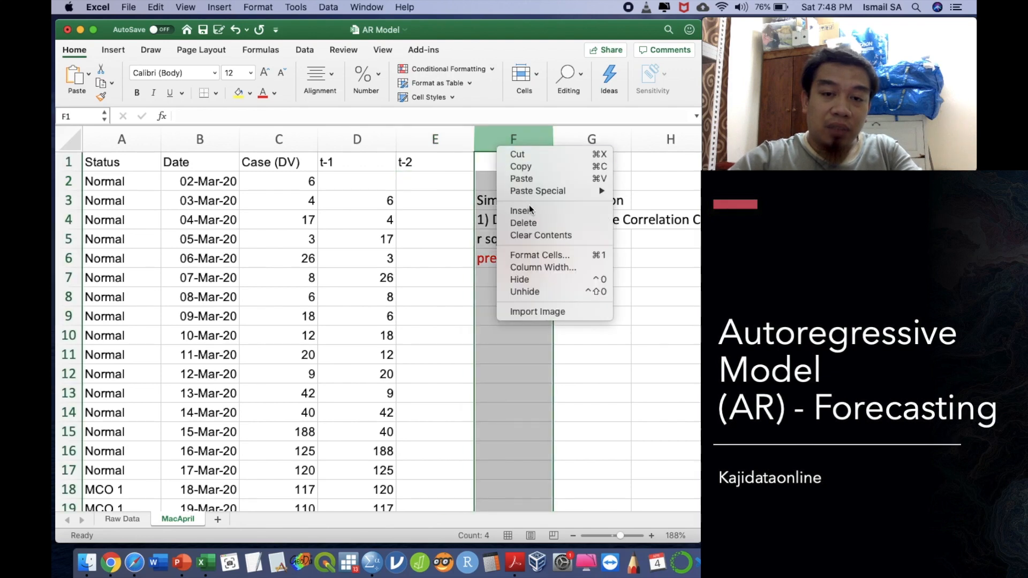
left_click(512, 162)
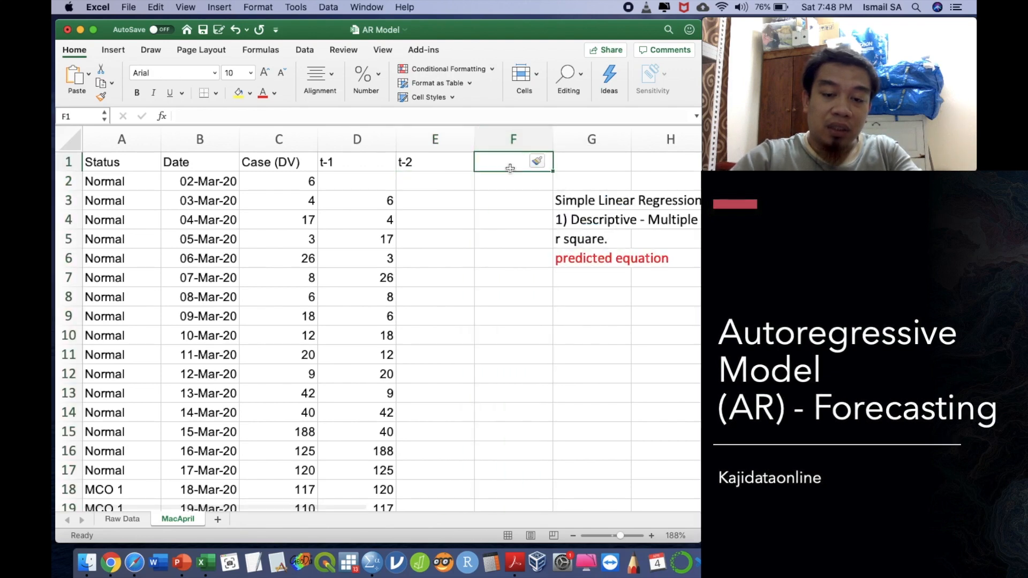
type("t-3")
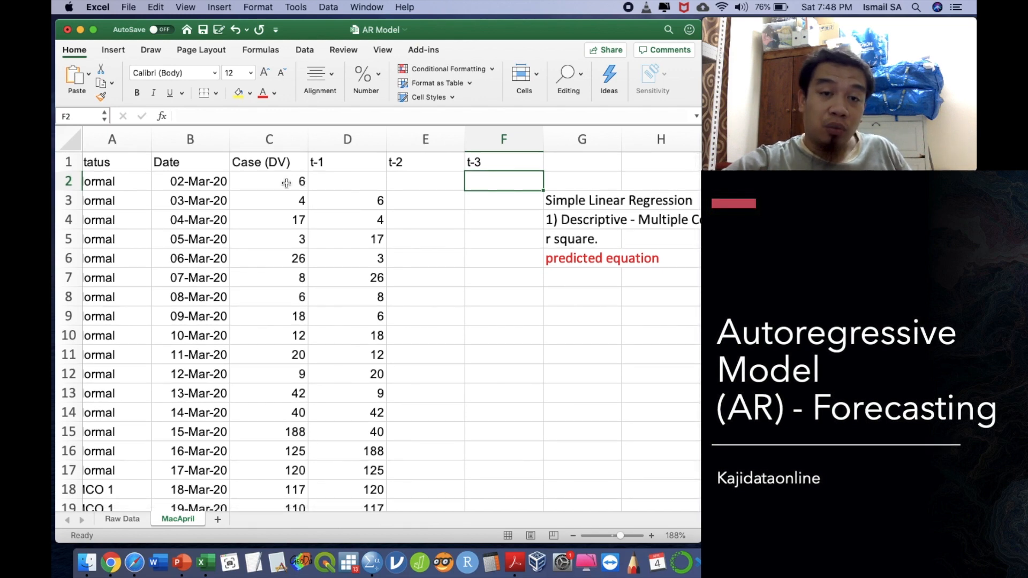
left_click(269, 181)
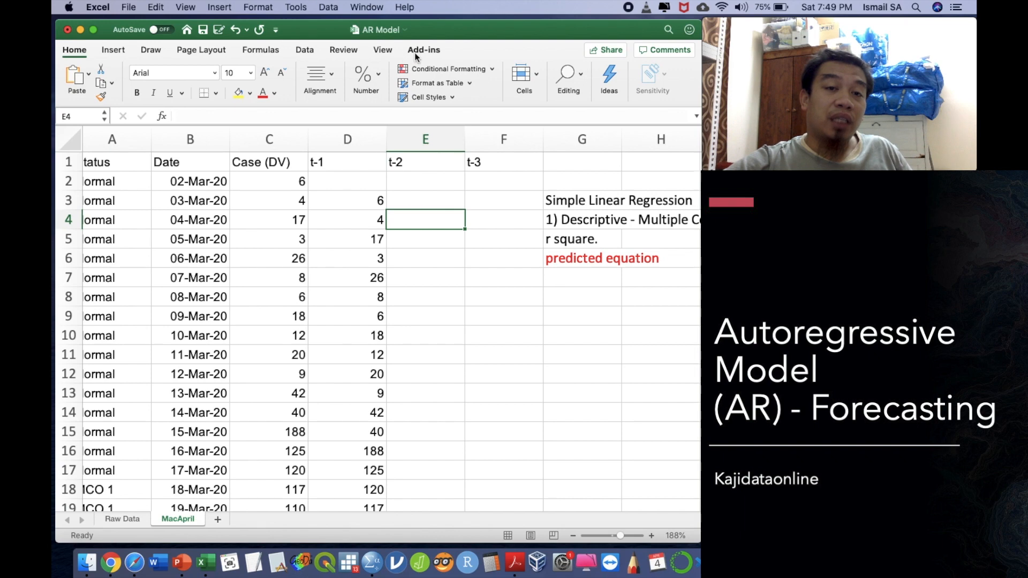
left_click(113, 50)
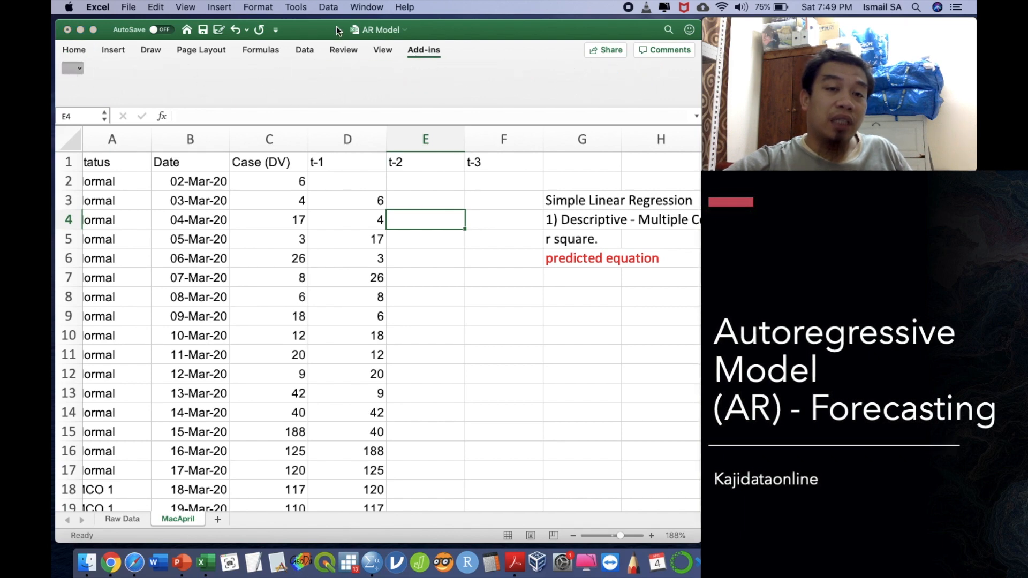
- Confirm Analysis ToolPak is enabled in Excel Add-ins so Data Analysis is available
left_click(327, 7)
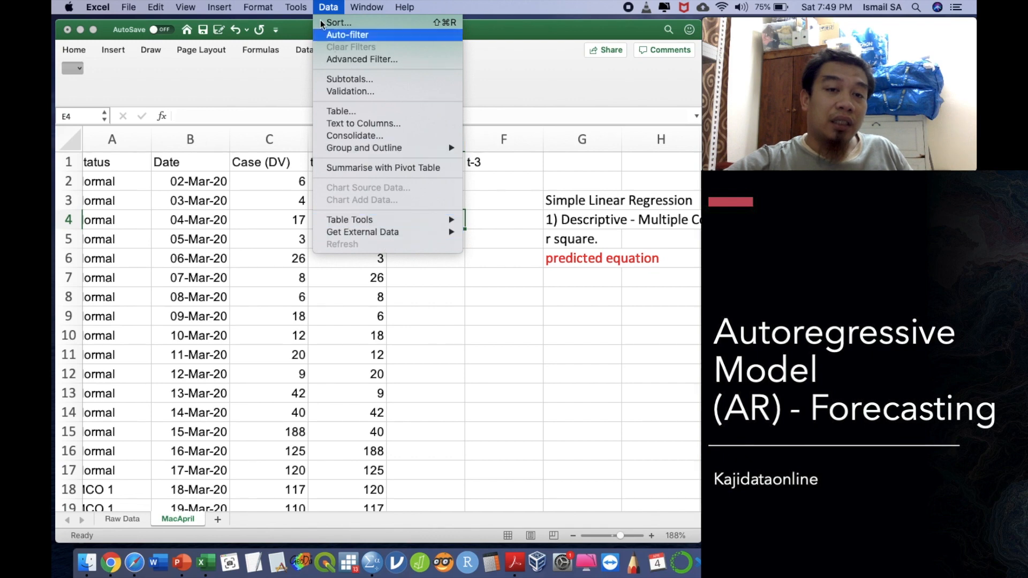
left_click(295, 8)
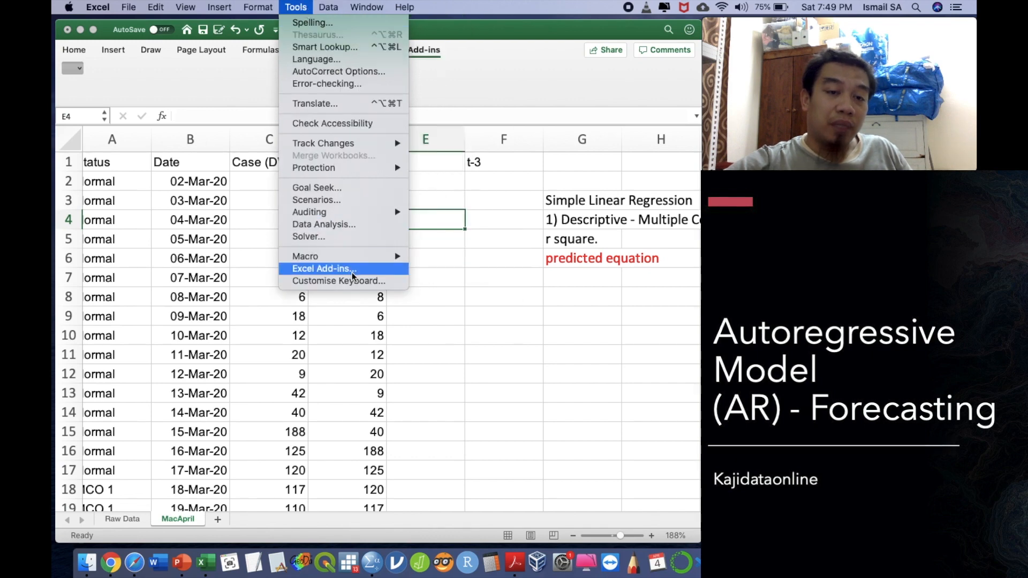
left_click(322, 268)
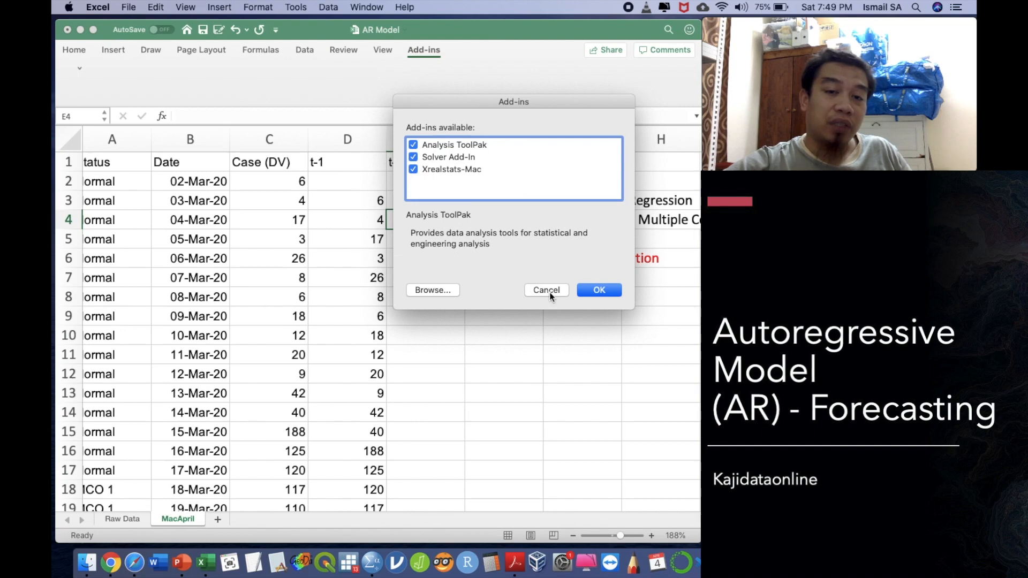
left_click(597, 290)
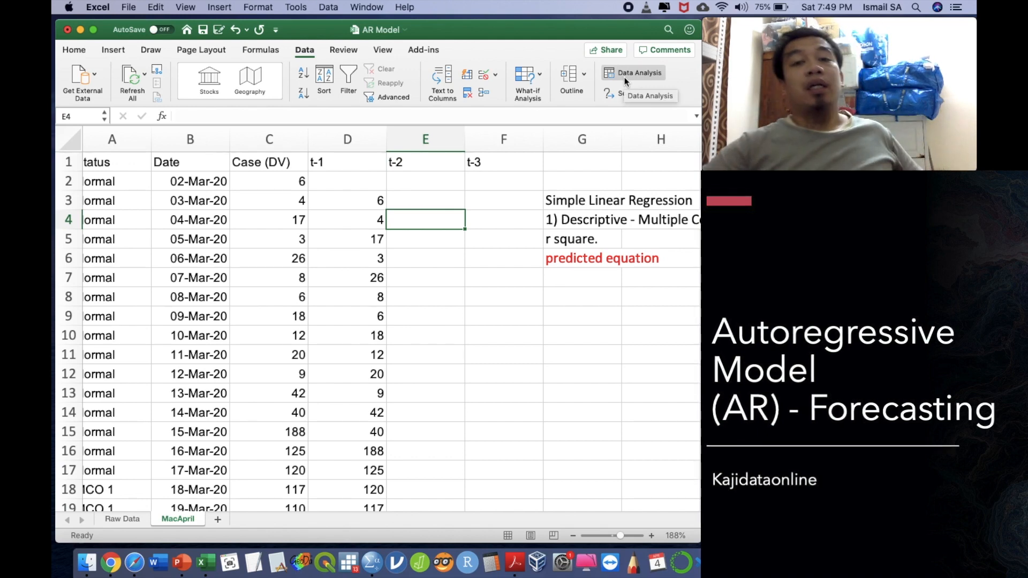
- Run a Regression with Y range $C$3:$C$35, X range $D$3:$D$35 and output at $F$9
left_click(638, 72)
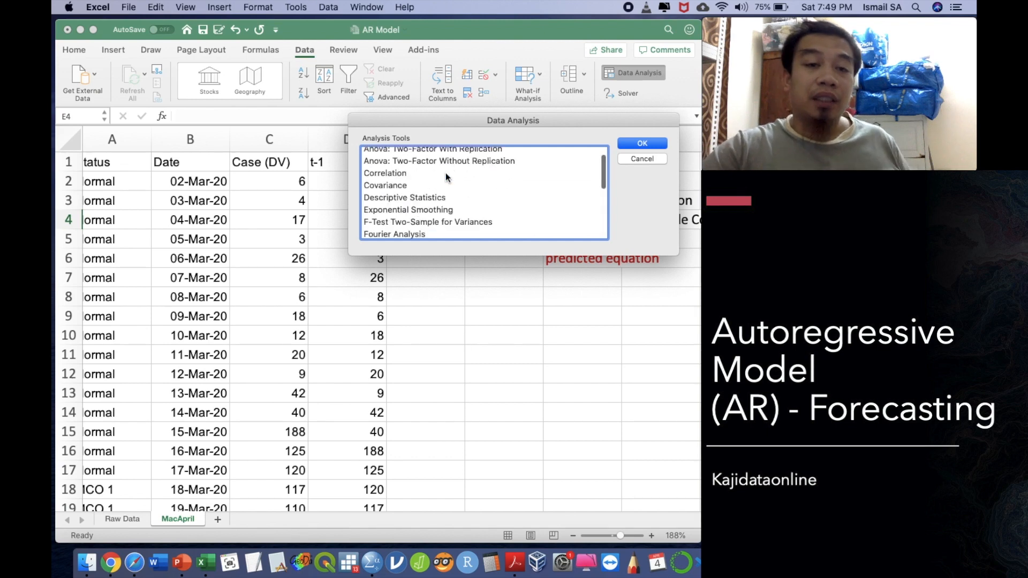
left_click(385, 171)
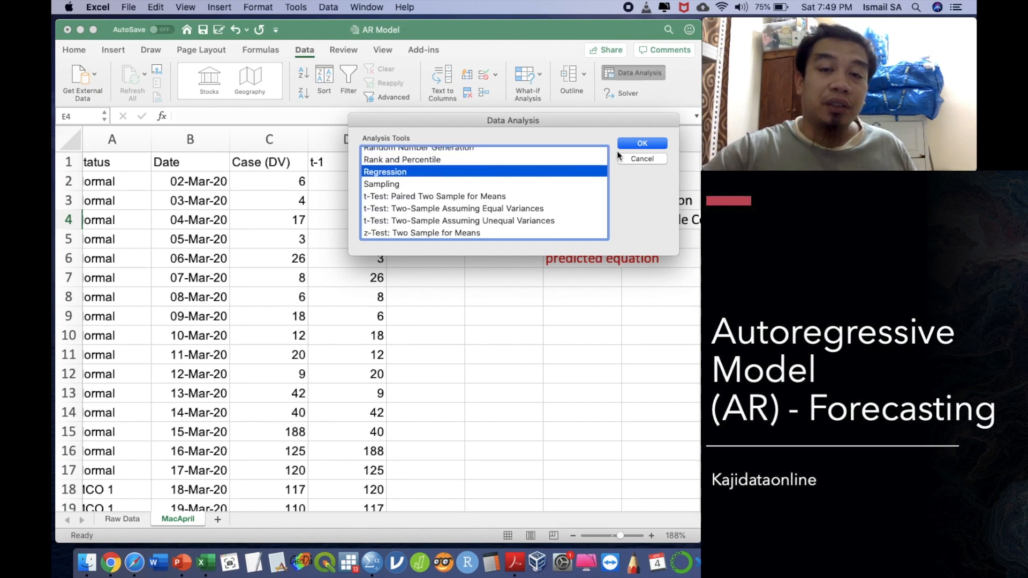
left_click(640, 142)
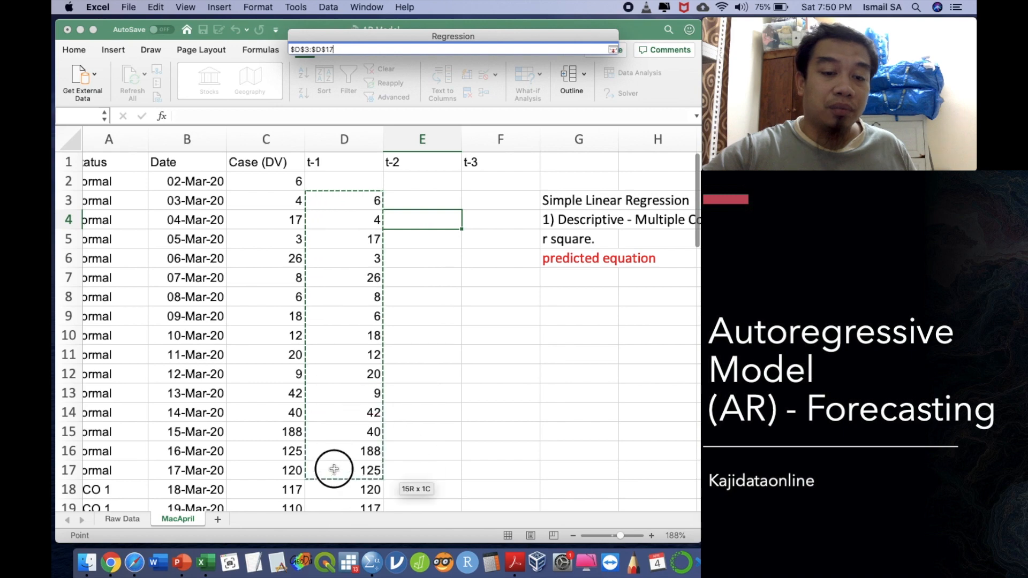
left_click_drag(332, 469, 345, 297)
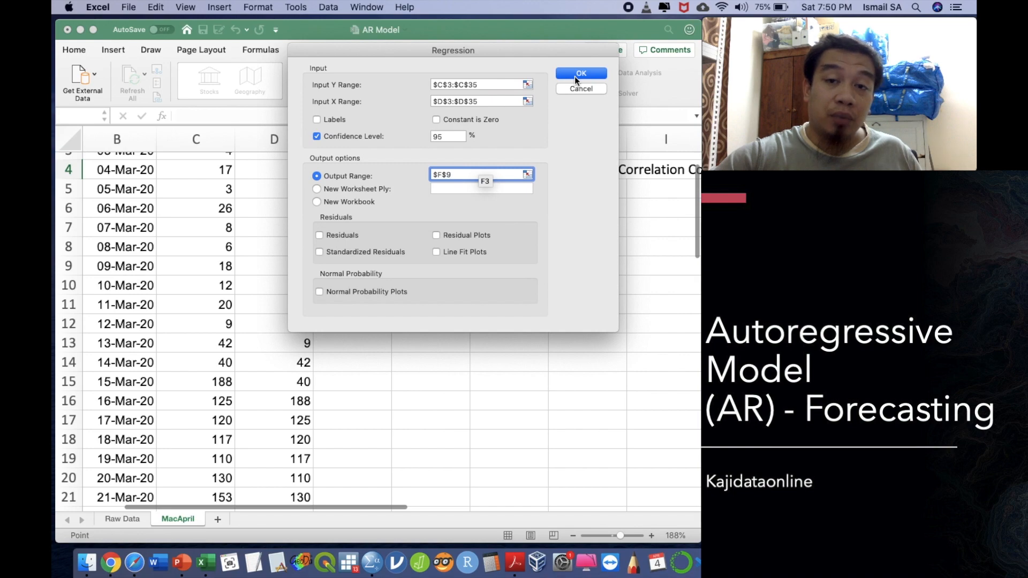
left_click(580, 73)
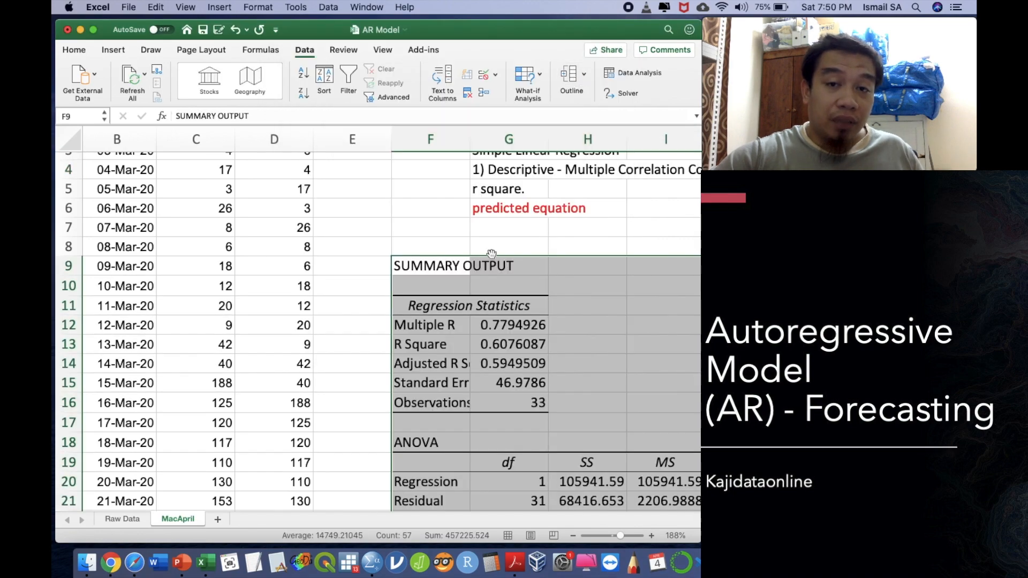
scroll("down", 3)
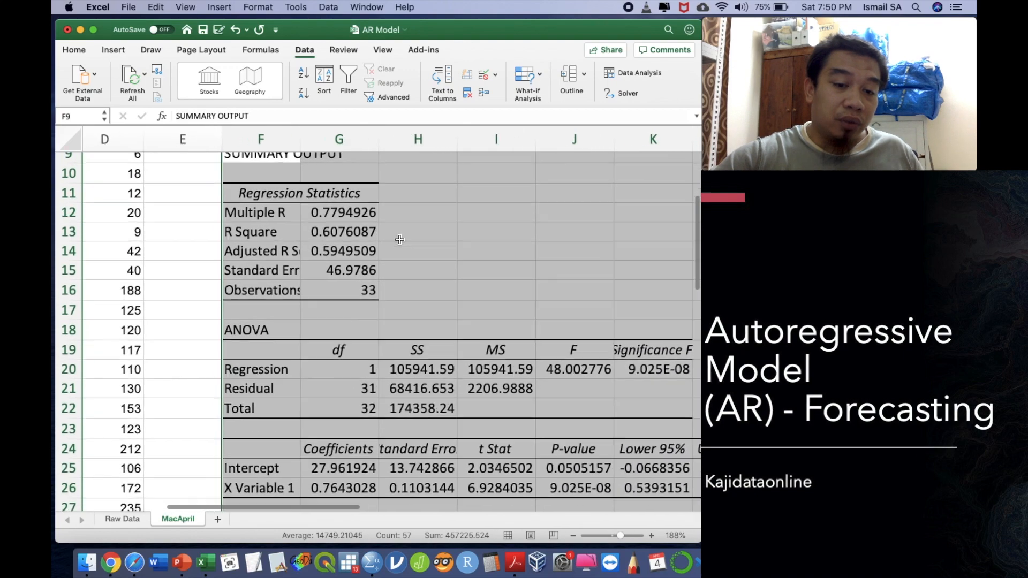
left_click(342, 231)
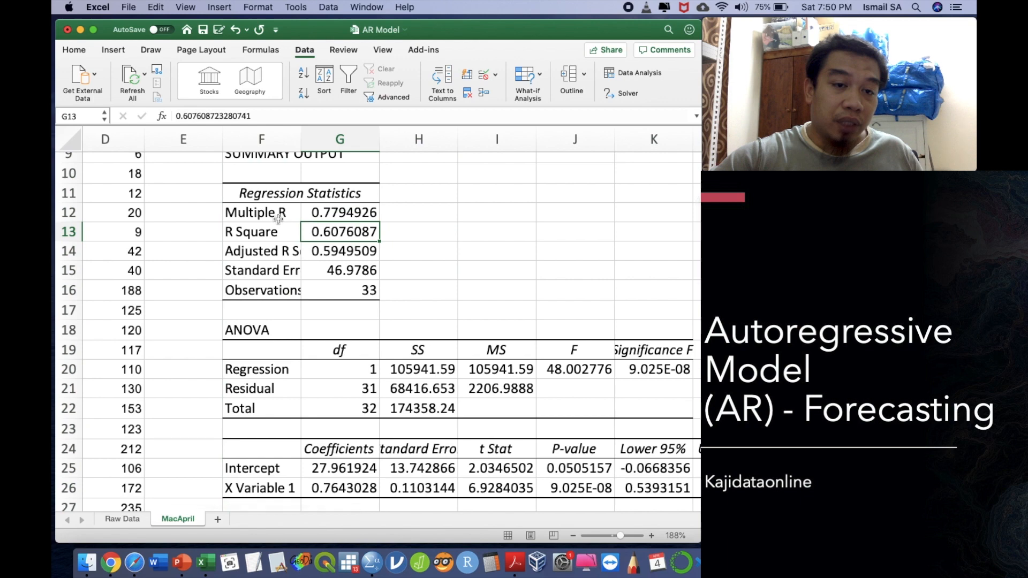
left_click(343, 212)
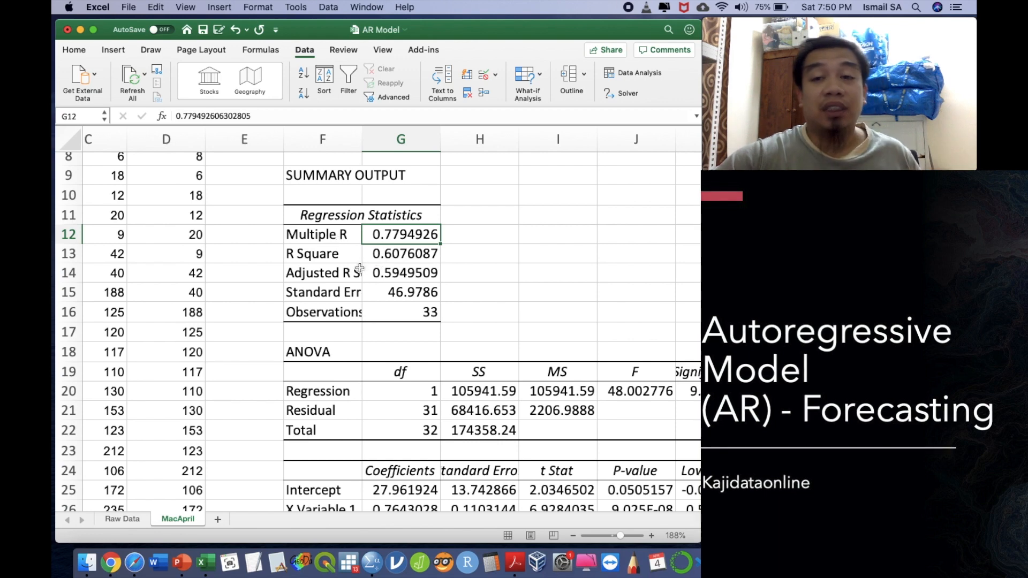
scroll("down", 3)
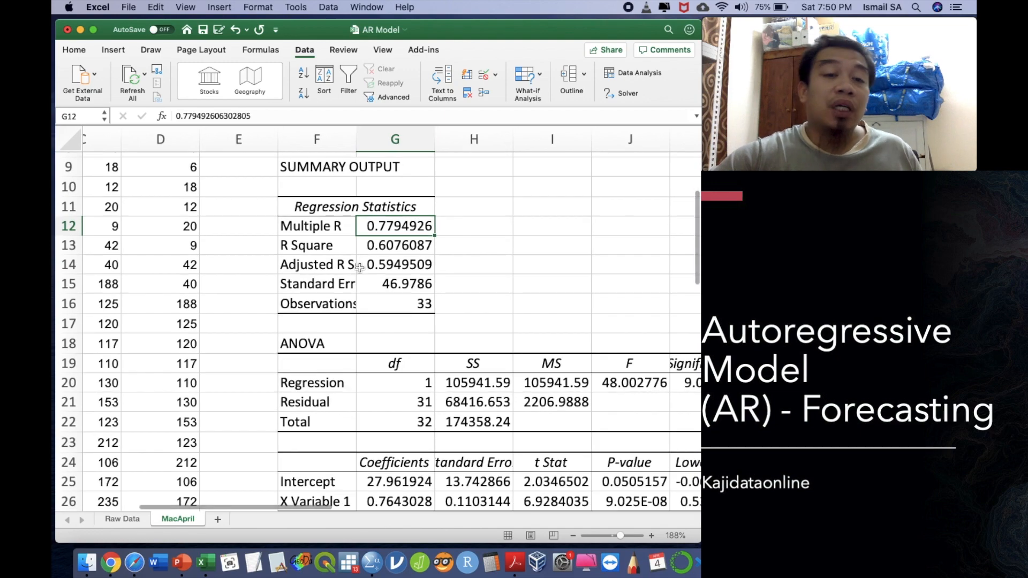
scroll("down", 3)
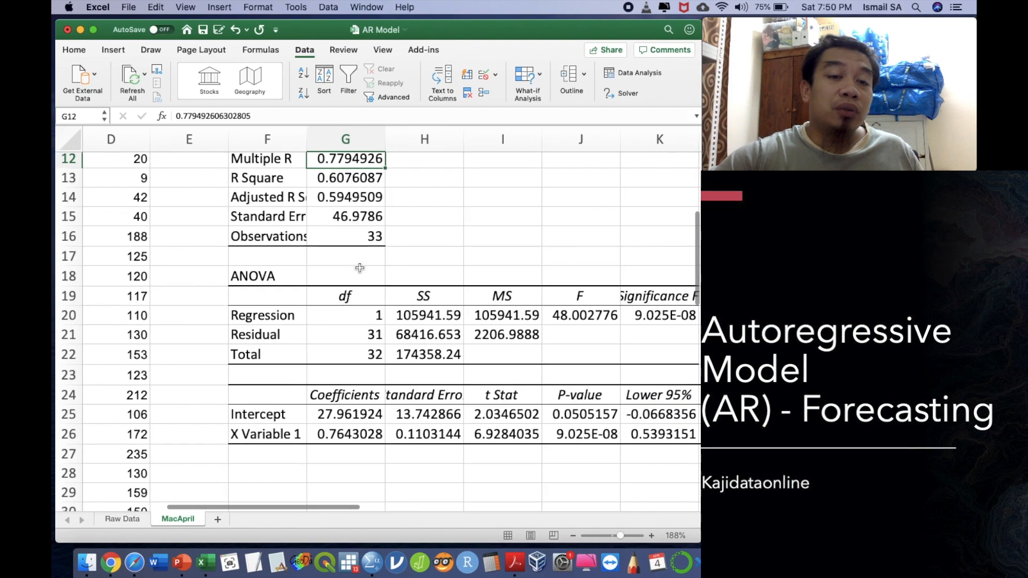
scroll("down", 3)
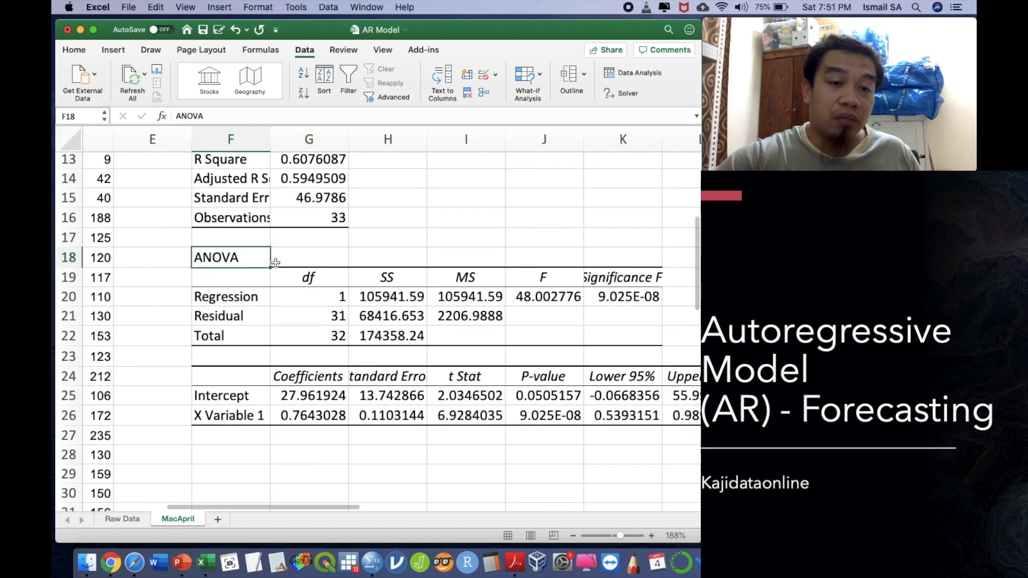
scroll("down", 3)
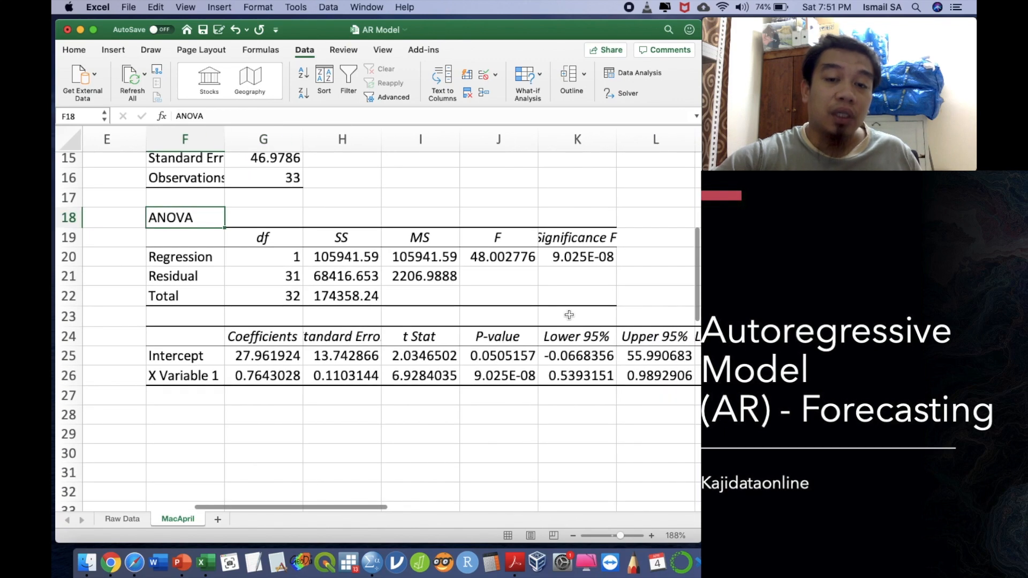
left_click(577, 256)
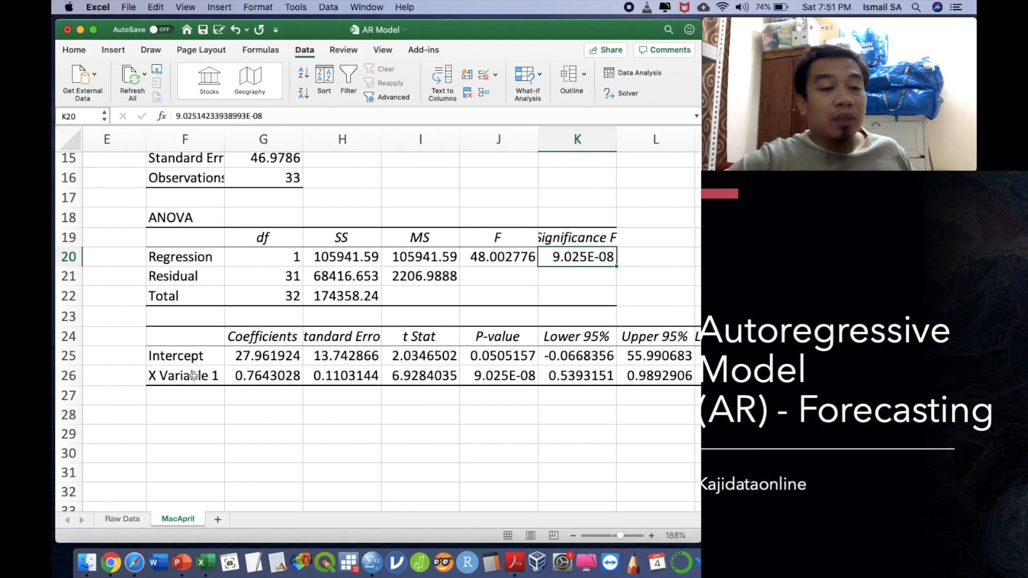
left_click(184, 376)
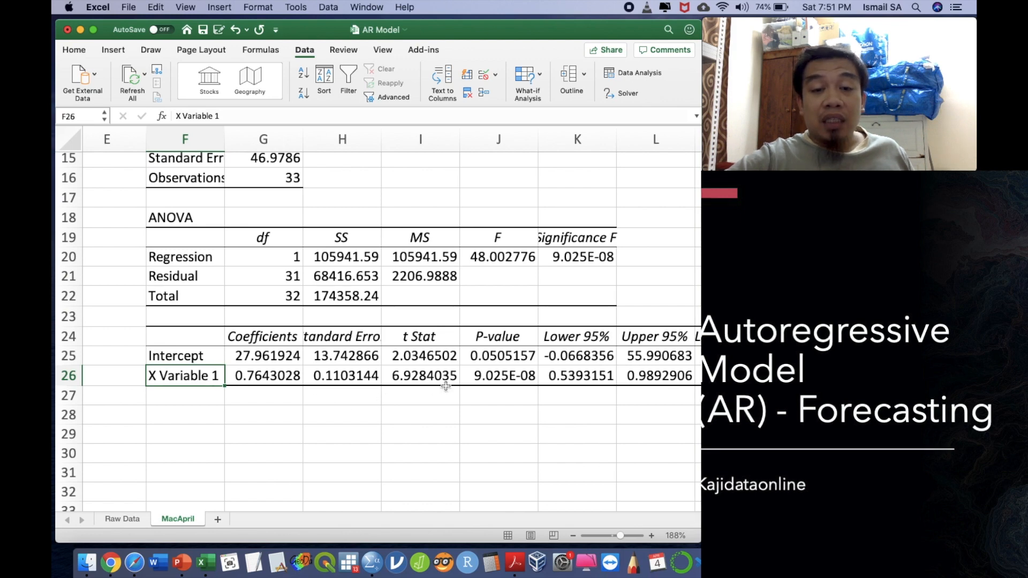
left_click(498, 376)
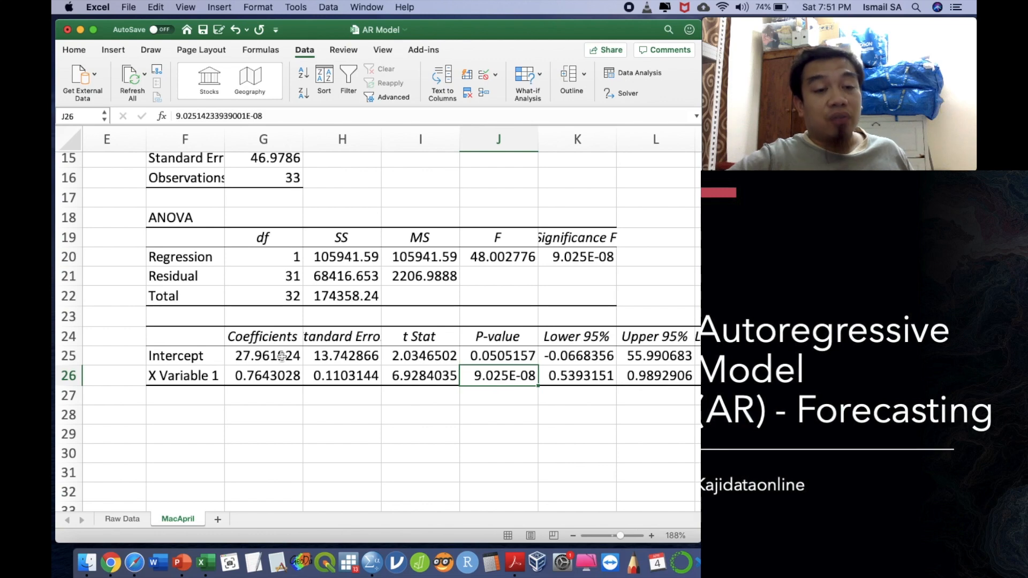
left_click(184, 413)
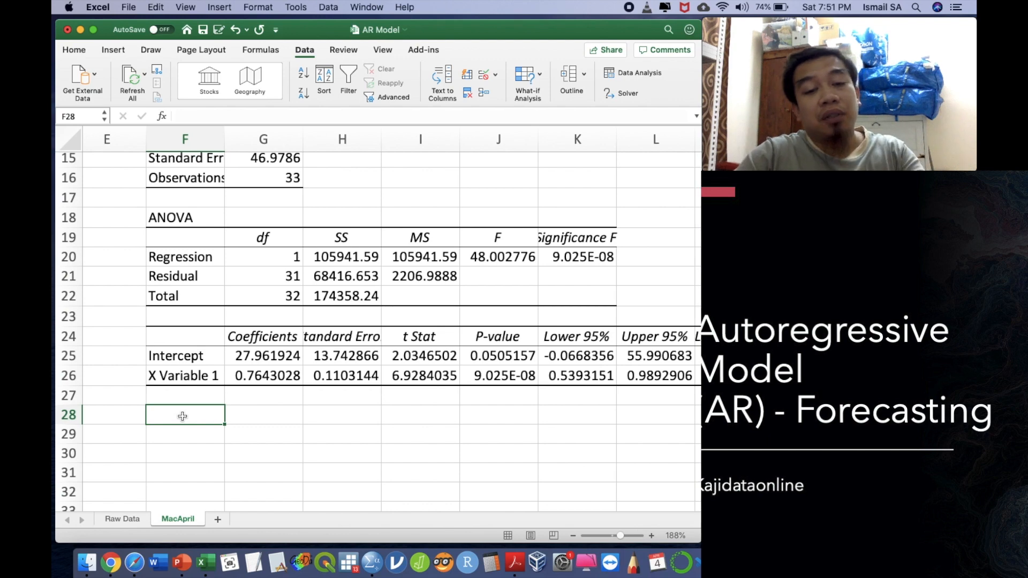
- Write 'Y = 27.961924 + 0.7643028(t-1)' in F28 below the coefficients table
type("Y =")
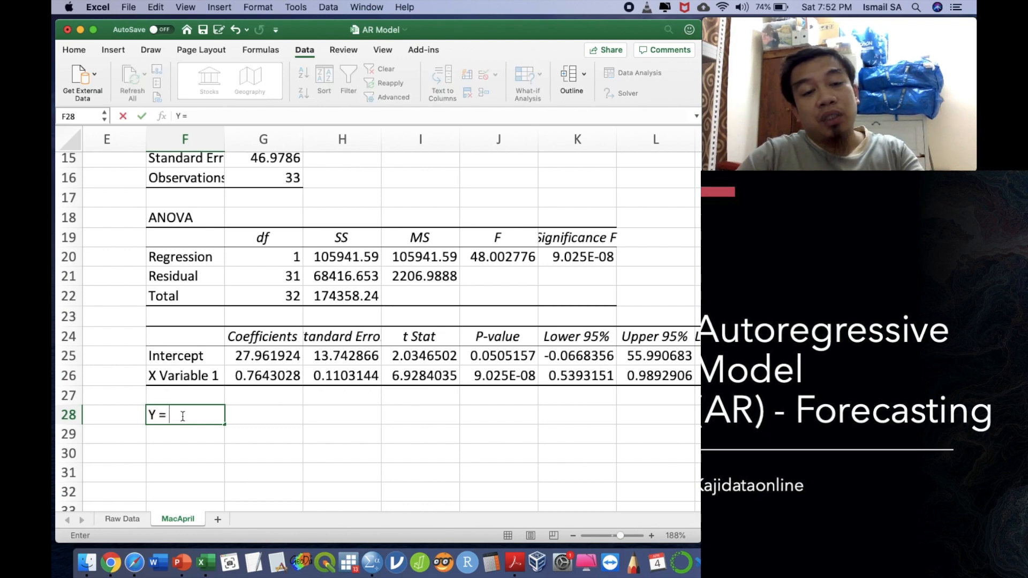
type("27.")
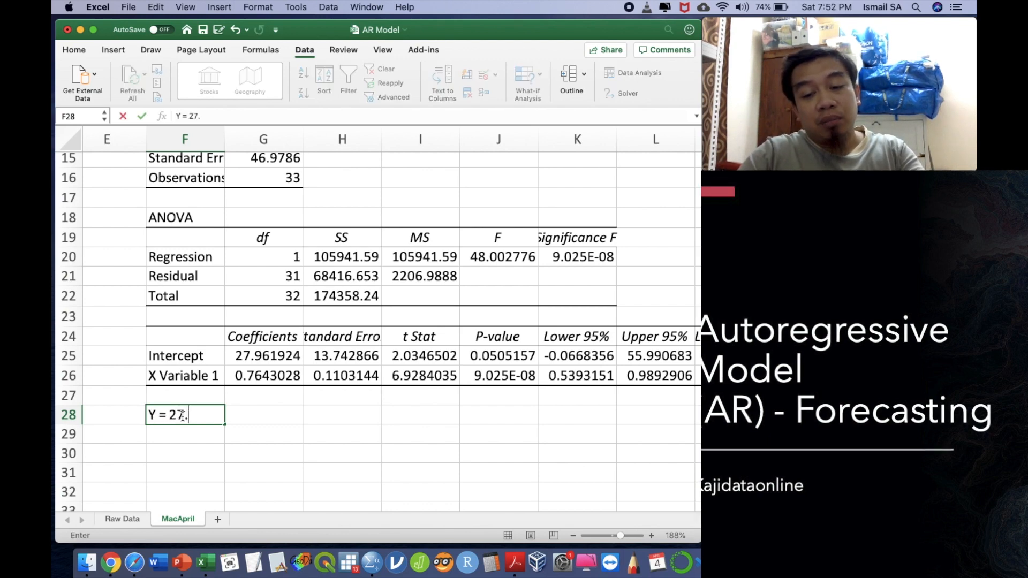
type("961924")
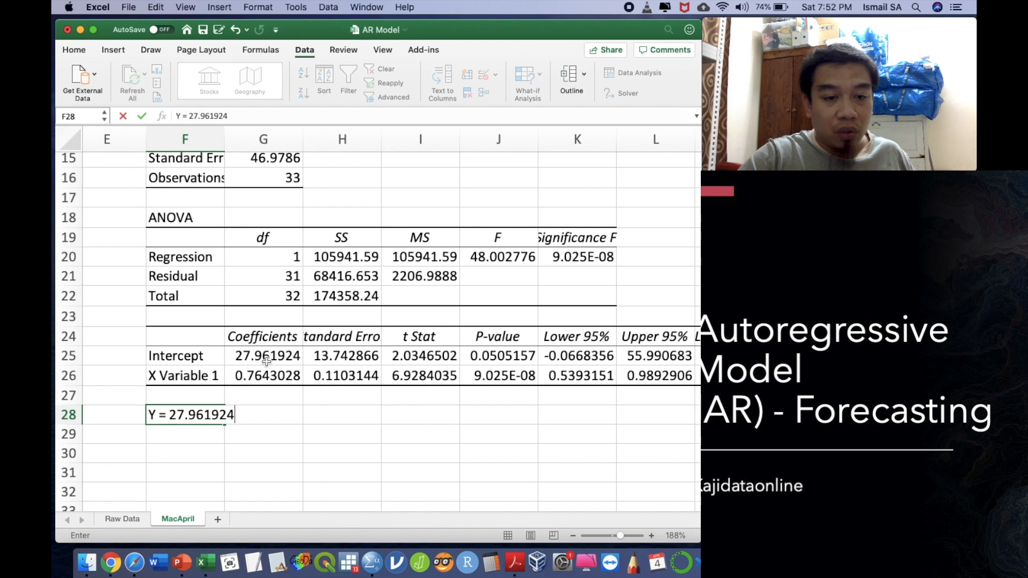
type("+")
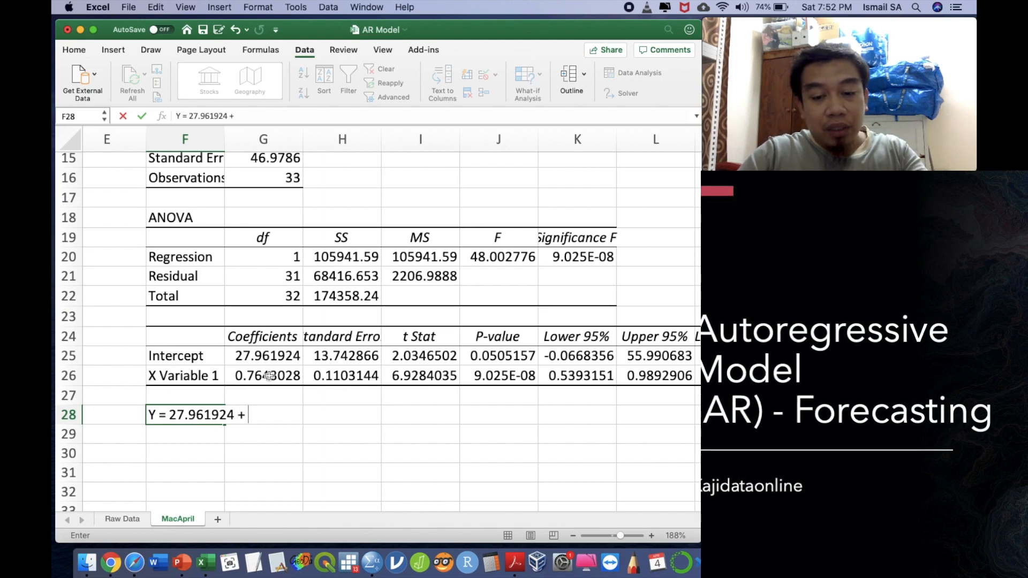
type("0.7643028")
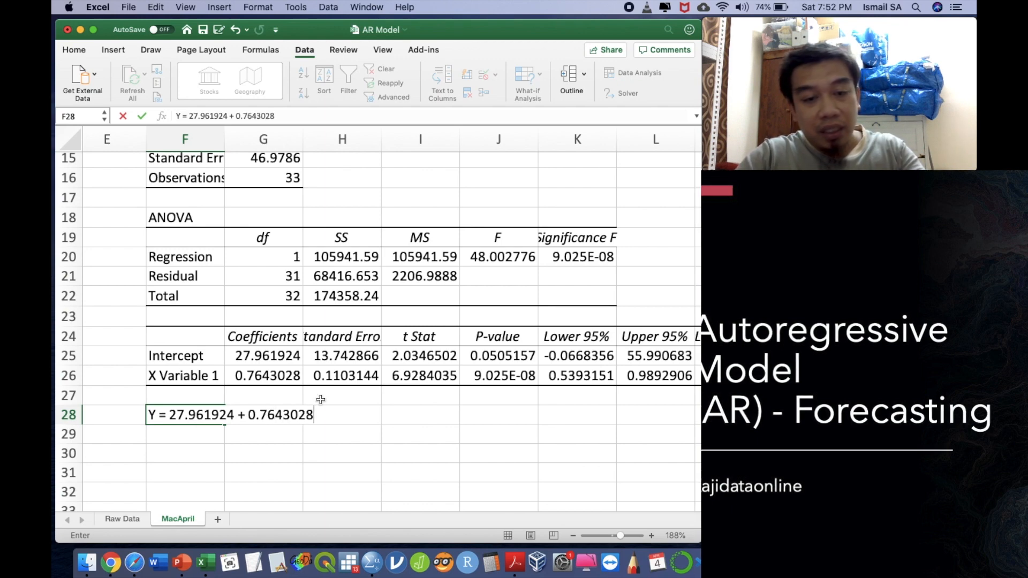
type("X")
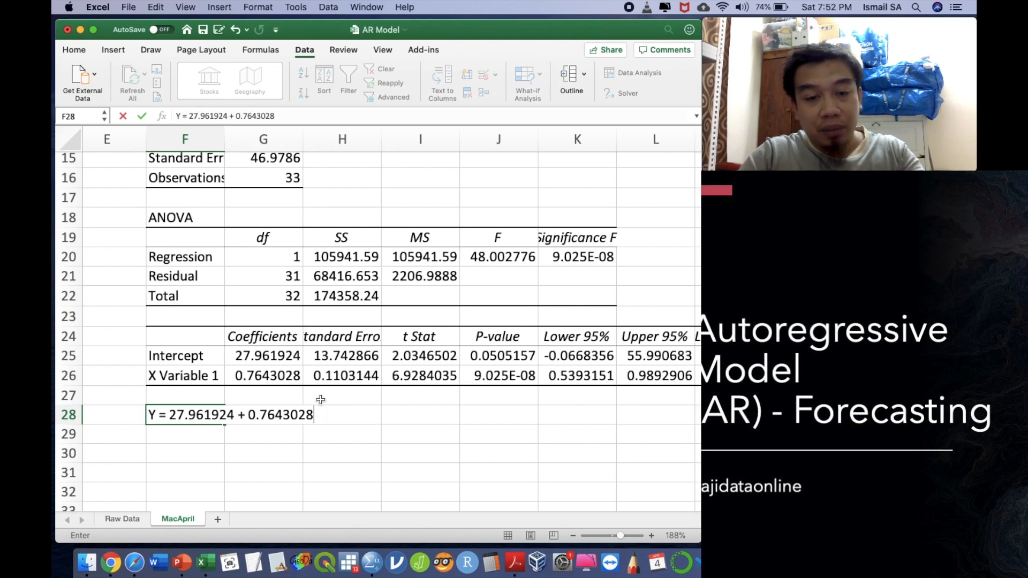
type("(t")
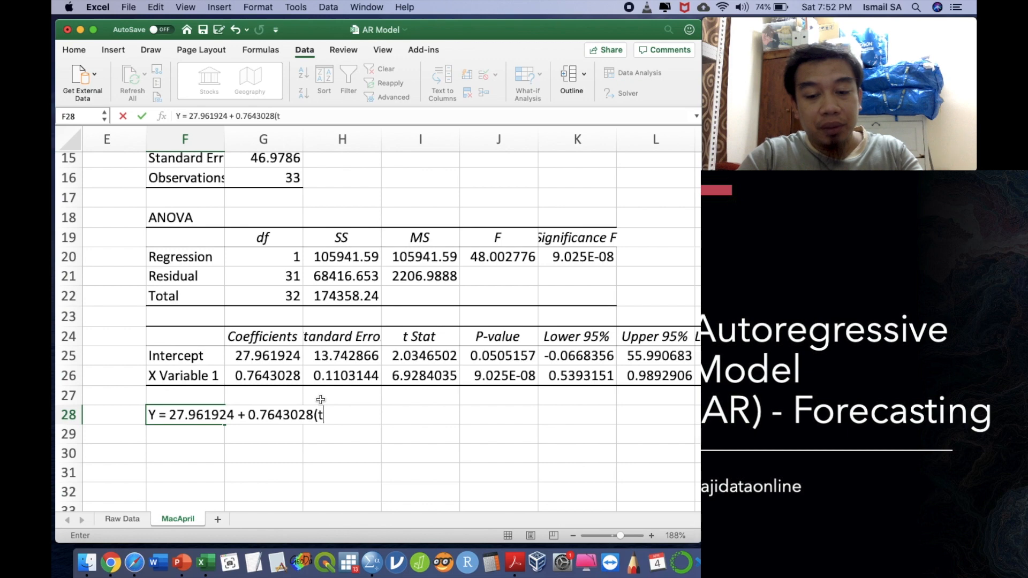
type("-1)")
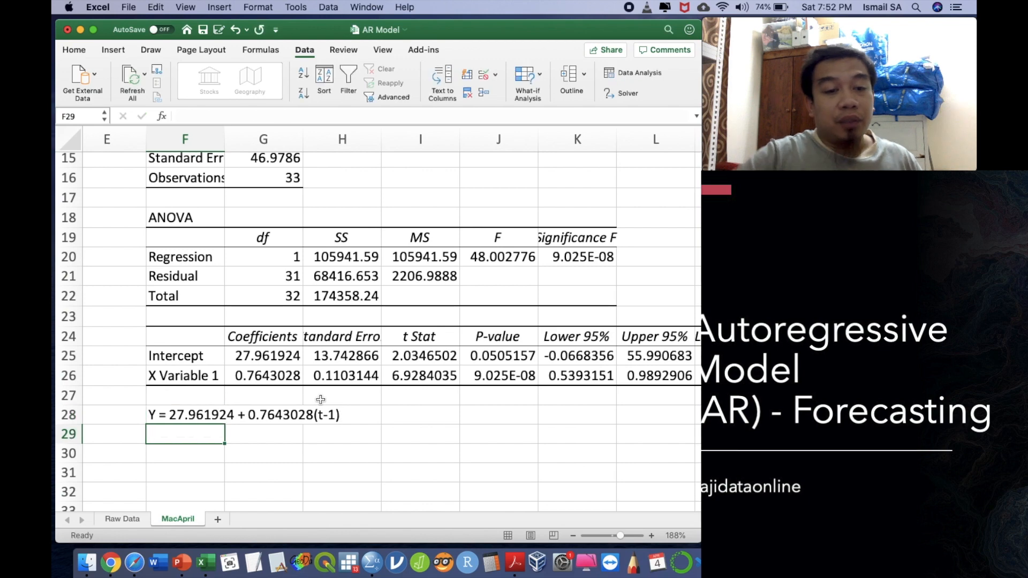
left_click(184, 414)
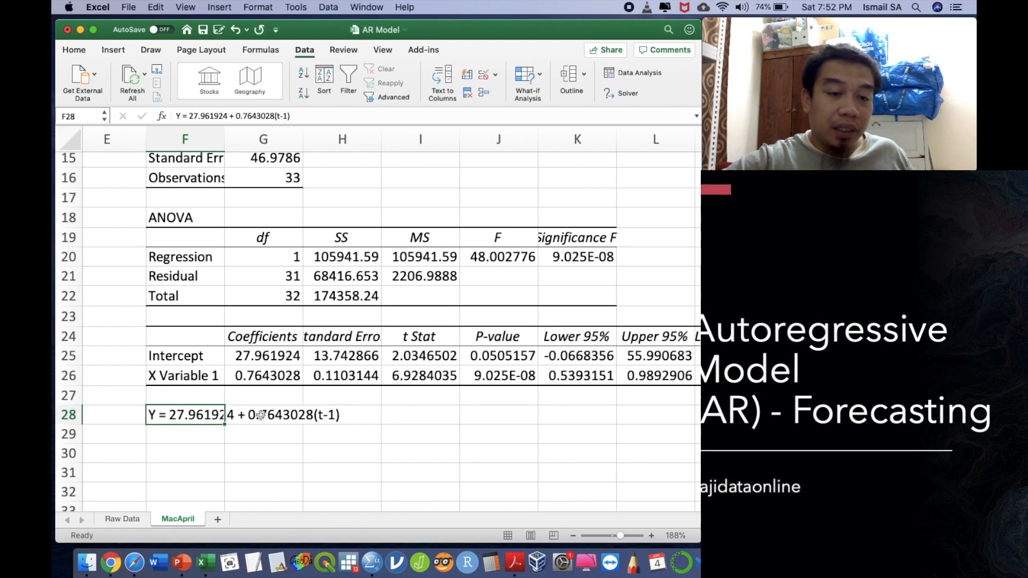
left_click(262, 415)
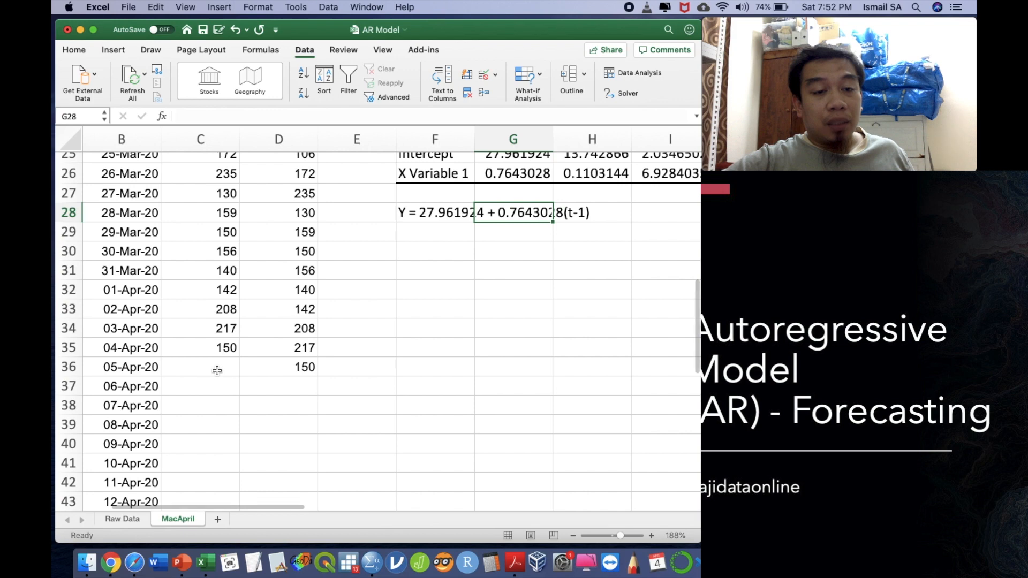
mouse_move(410, 259)
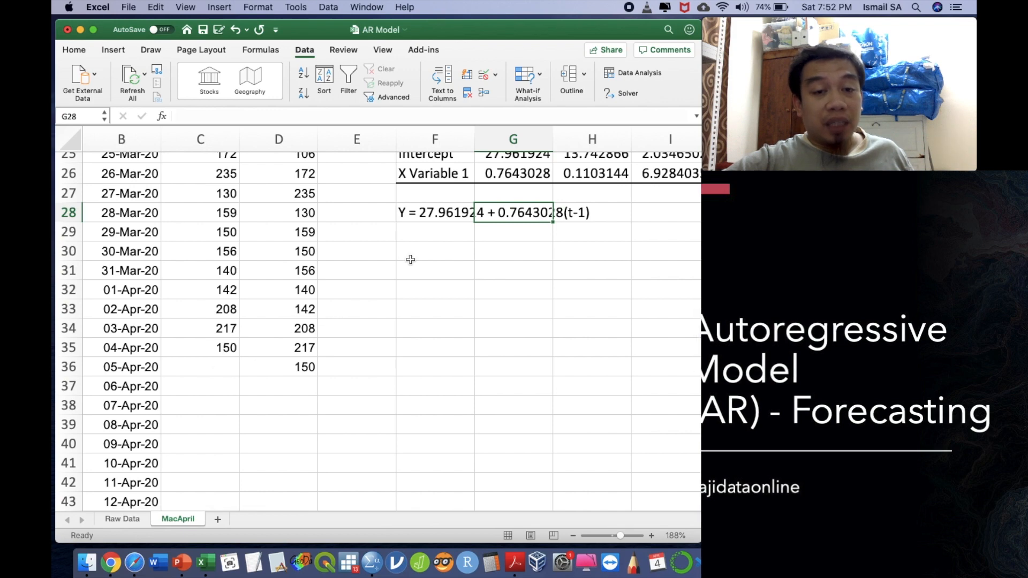
- Copy the intercept 27.961924 into F30 and the slope 0.7643028 into F31
left_click(434, 250)
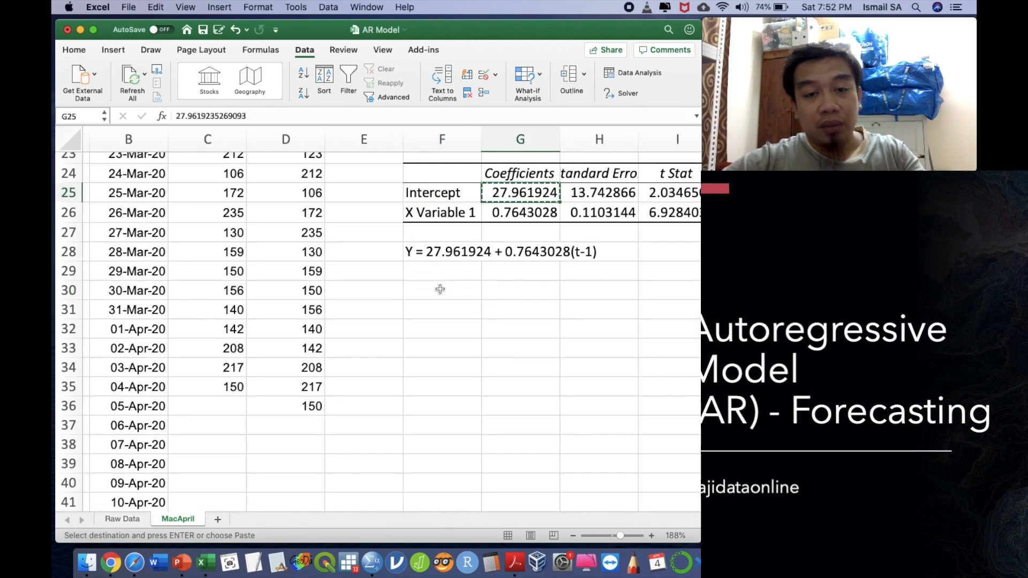
left_click(441, 291)
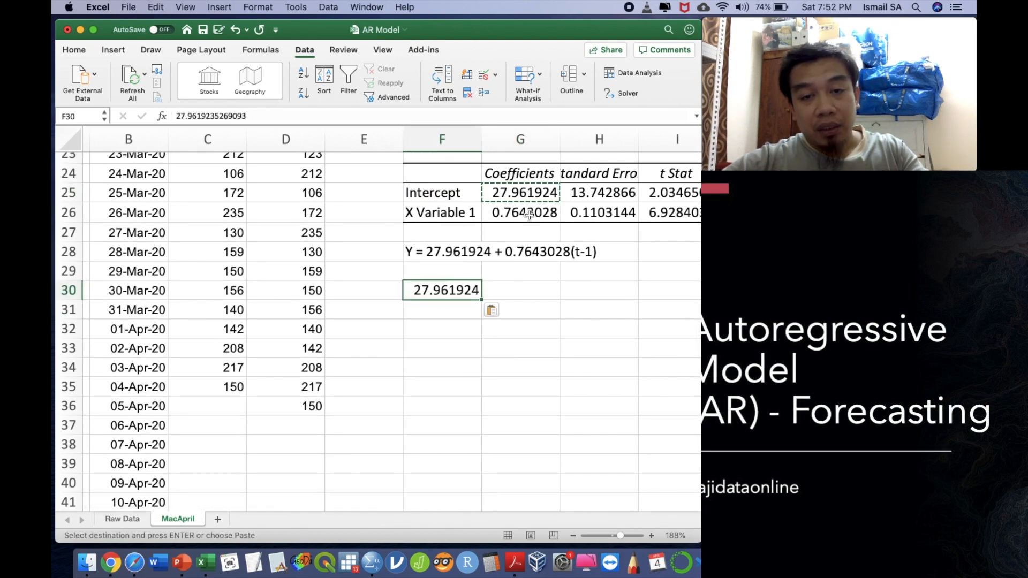
left_click(521, 212)
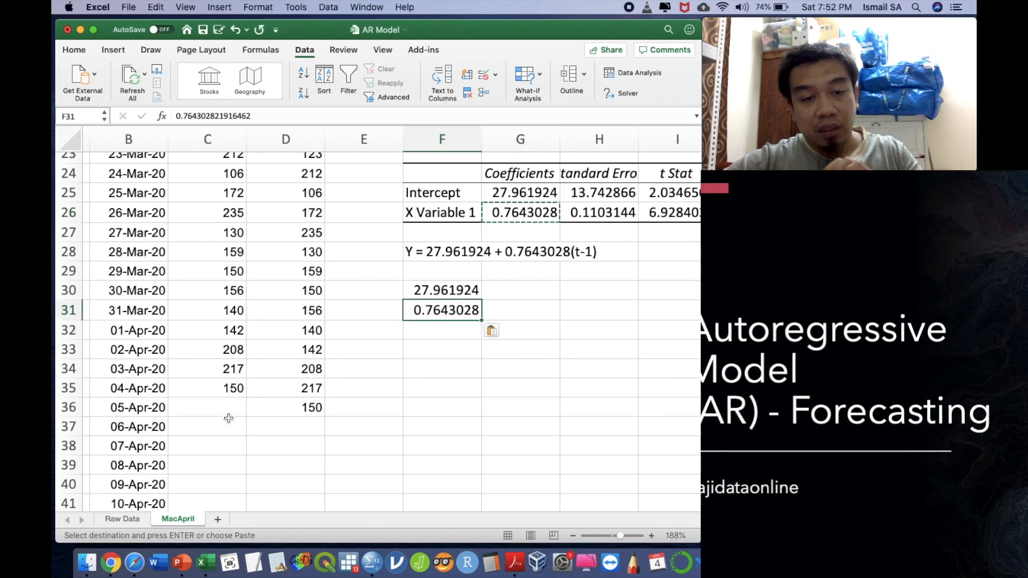
left_click(206, 407)
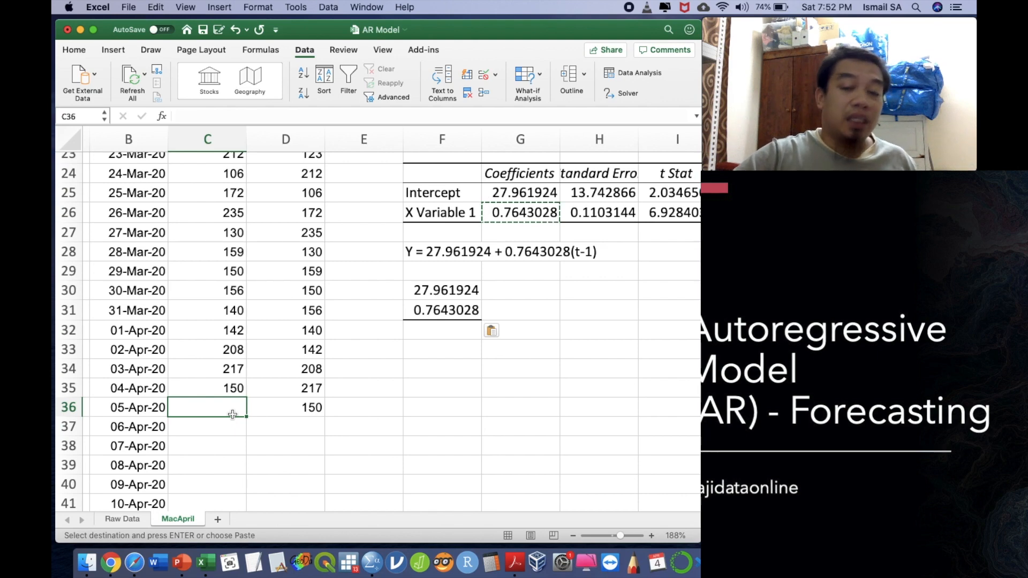
- Forecast 05-Apr-20 in C36 as =($F$30+($F$31*C35)), giving 142.607347
type("=")
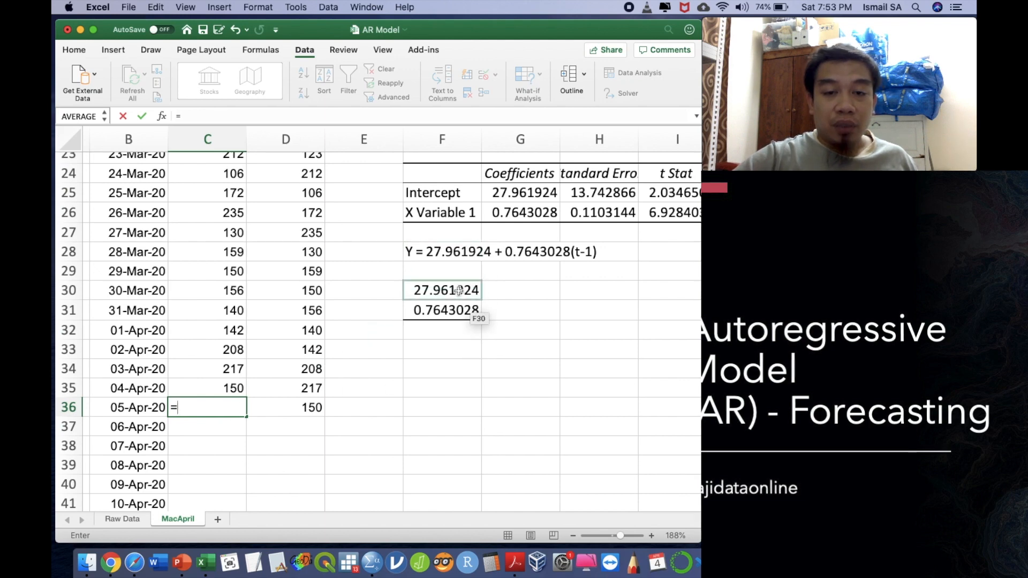
left_click(444, 290)
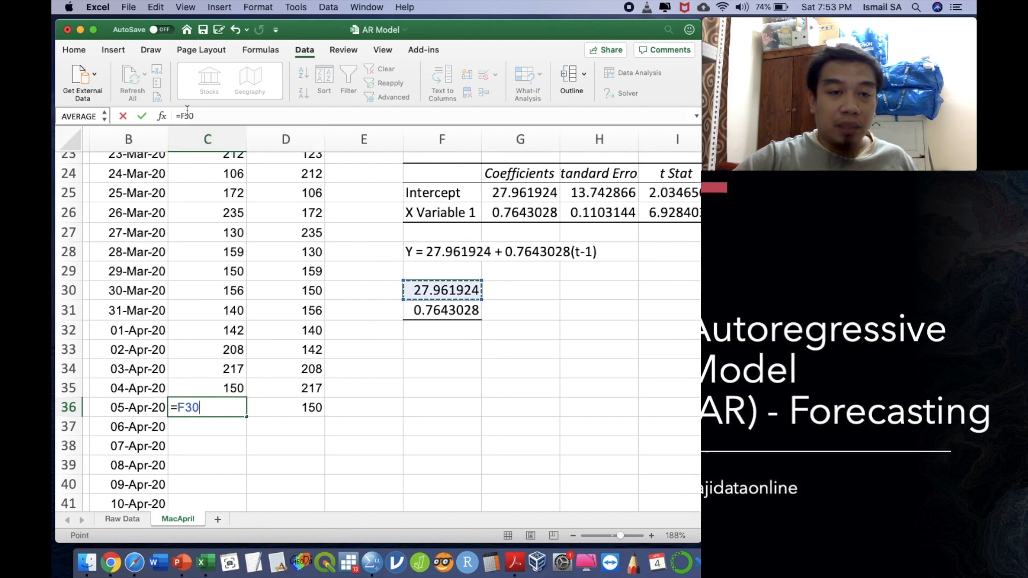
key("f4")
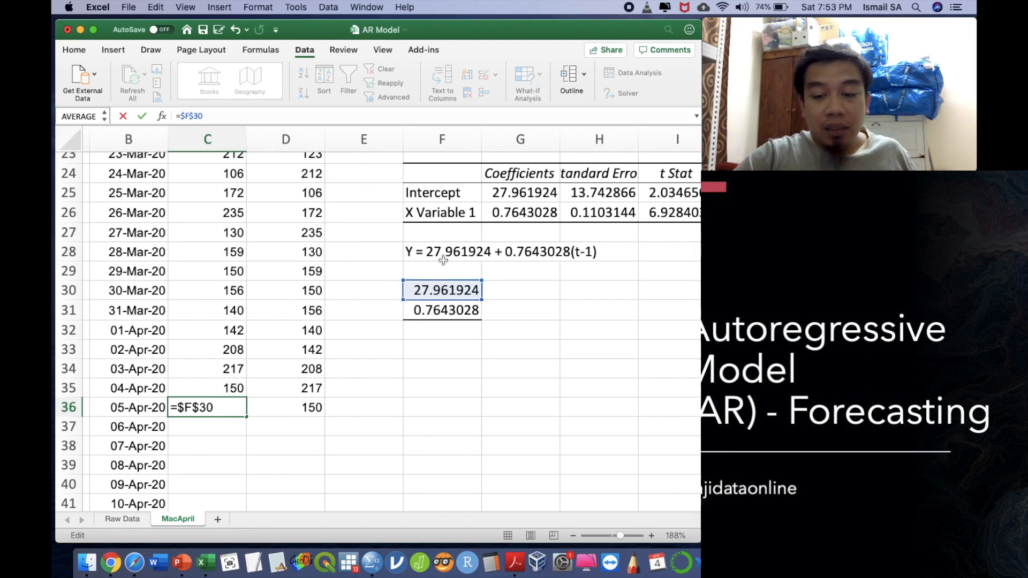
left_click(446, 311)
type("+F3$1")
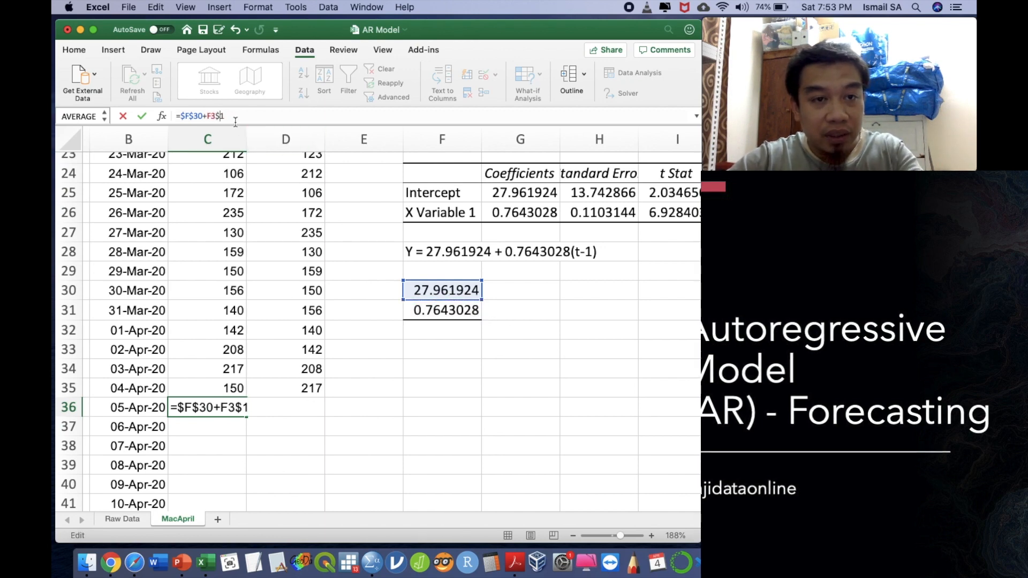
left_click(446, 311)
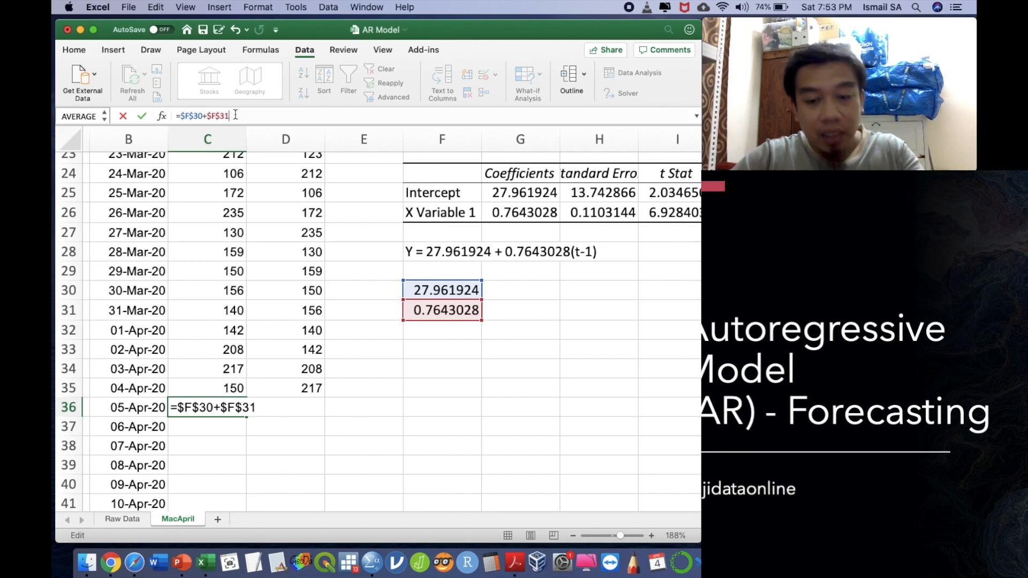
type("*")
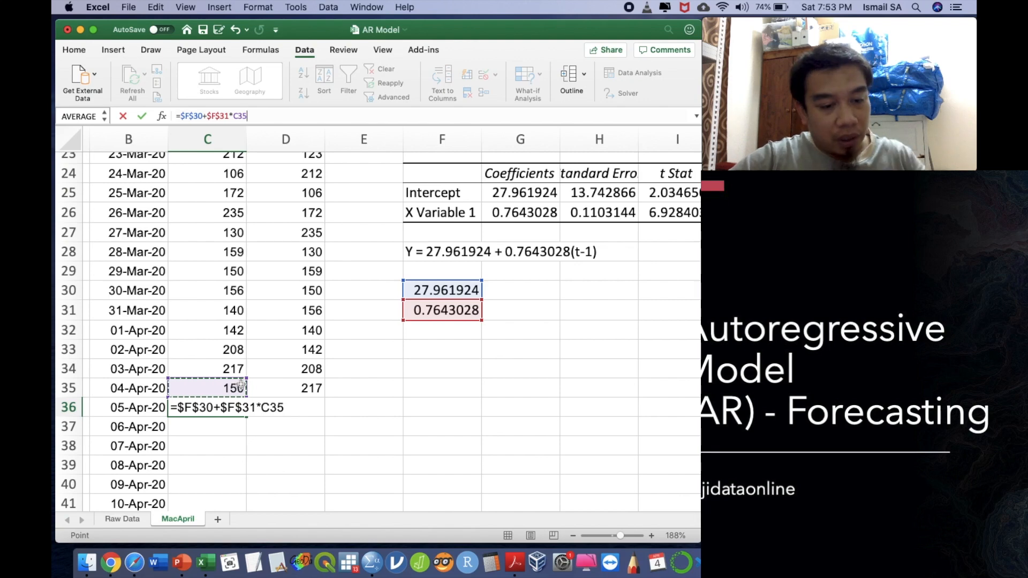
left_click(285, 387)
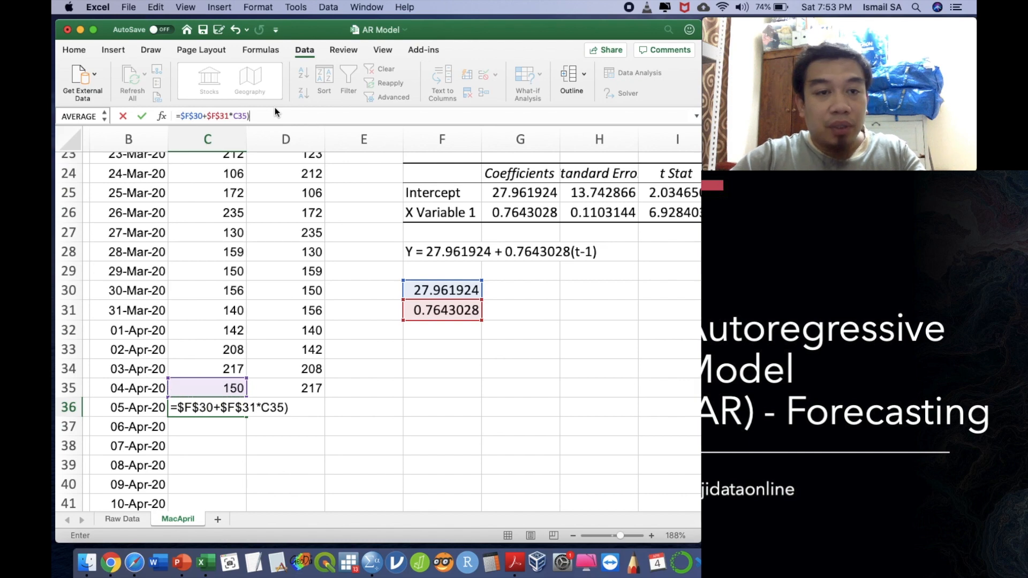
type(")")
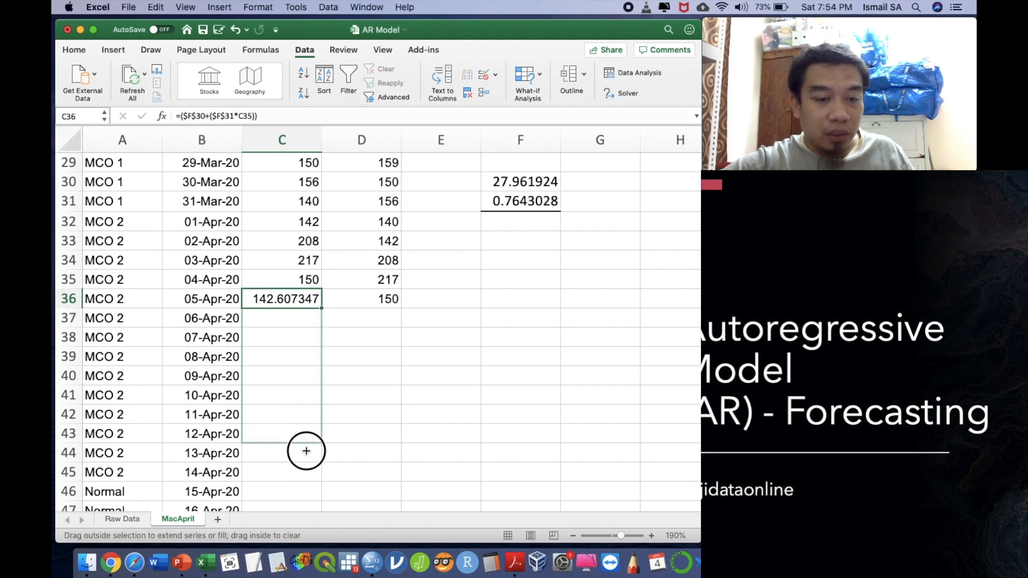
- Fill the forecast formula down from C36 through the 06–13 Apr rows
left_click_drag(282, 299, 282, 472)
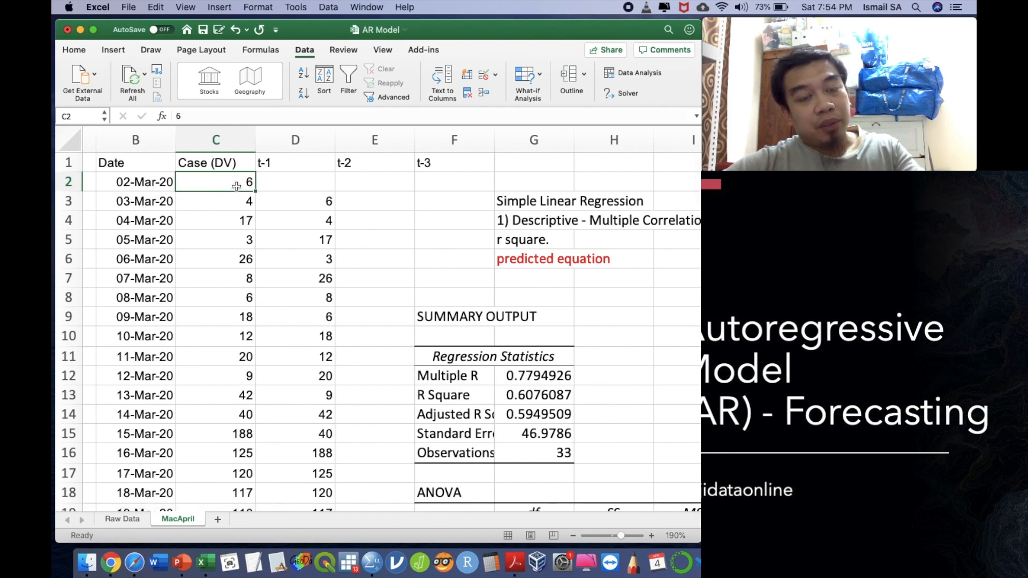
scroll("down", 3)
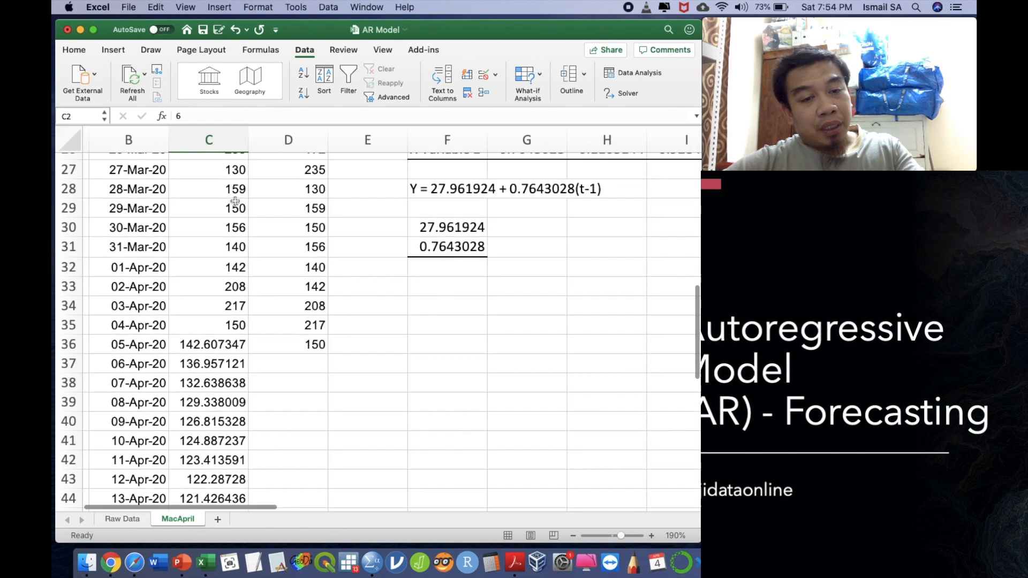